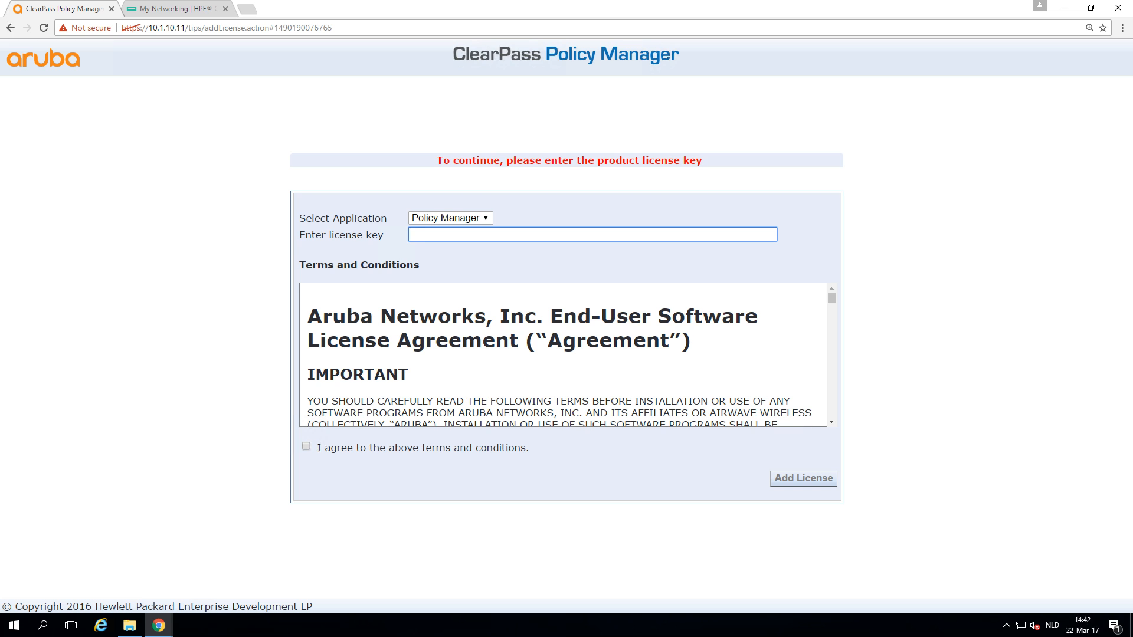
- Open HPE My Networking's Register license page, which offers a ClearPass evaluation license
left_click(592, 234)
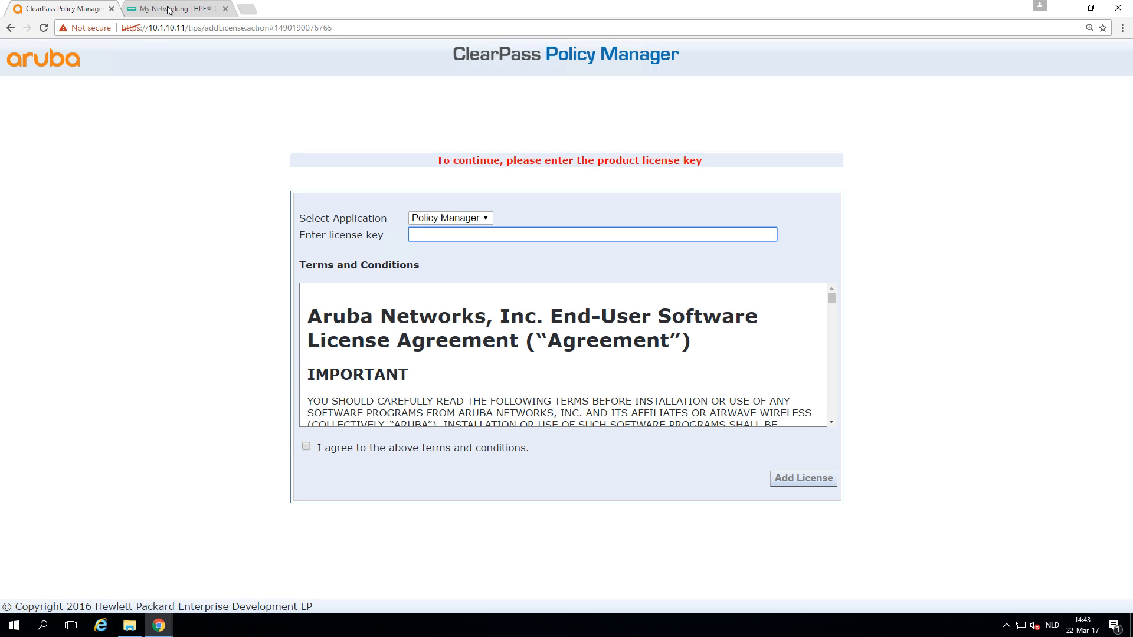
left_click(177, 8)
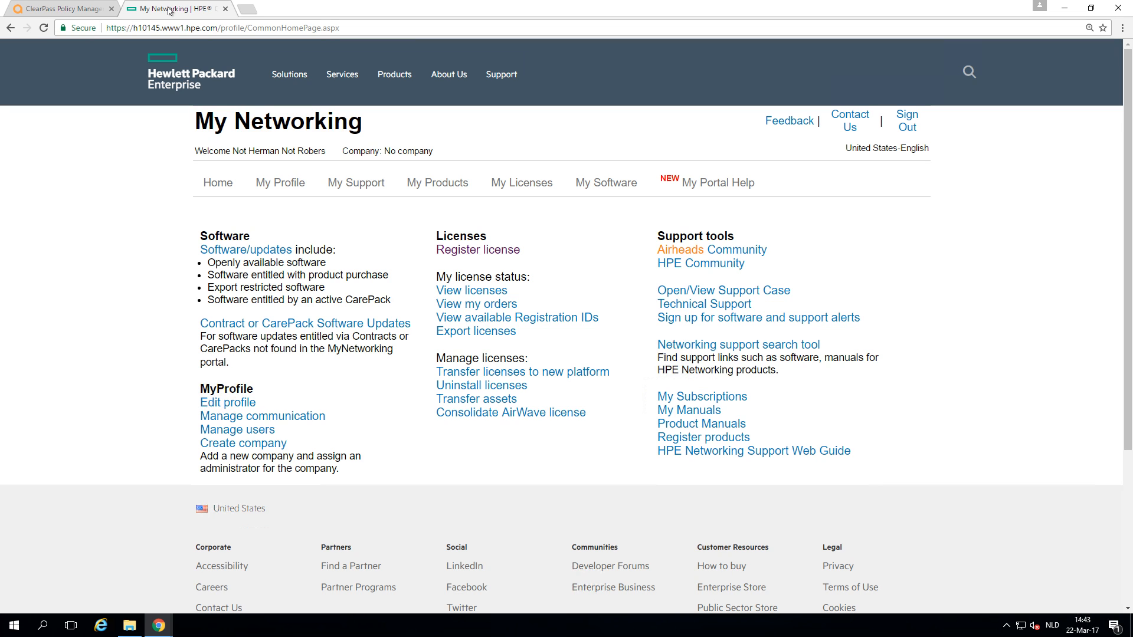
mouse_move(425, 282)
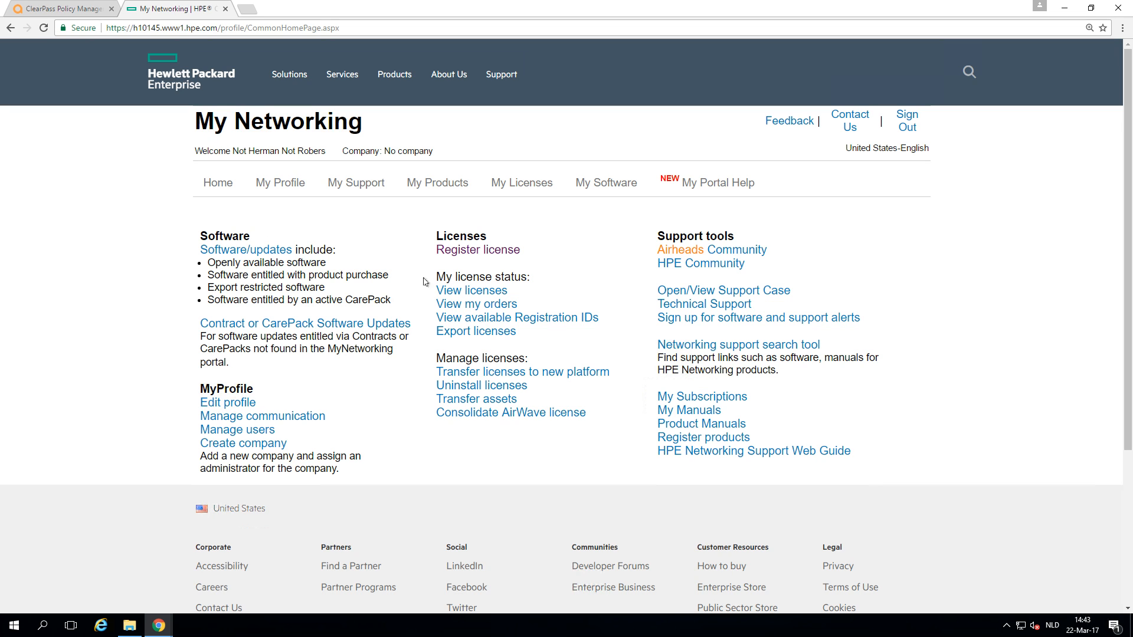
mouse_move(477, 270)
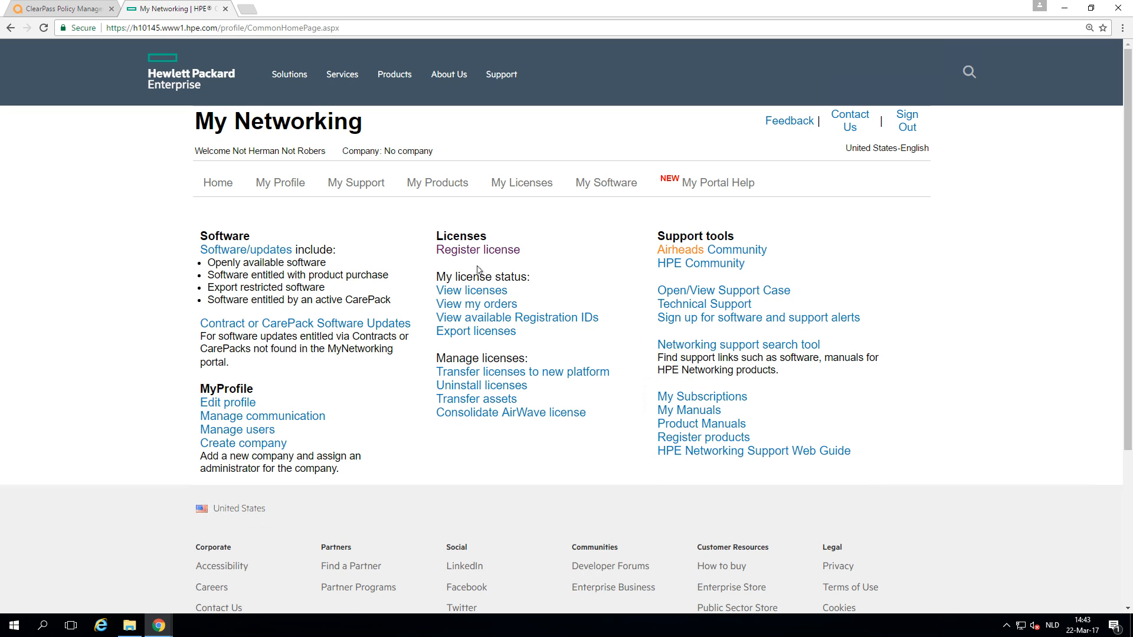
left_click(477, 249)
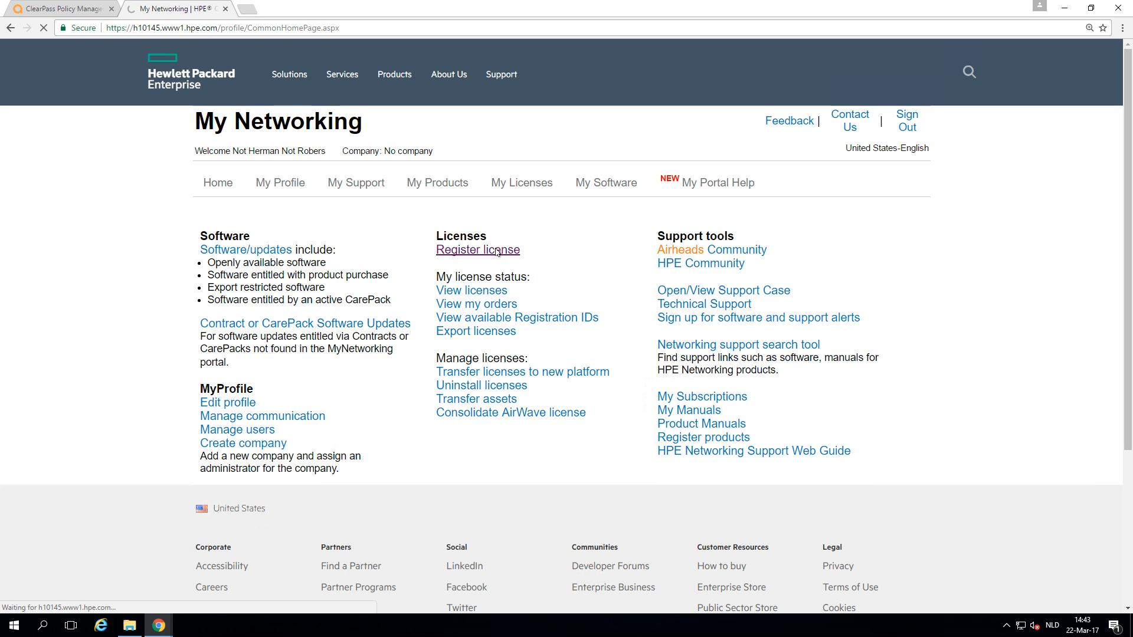
left_click(477, 249)
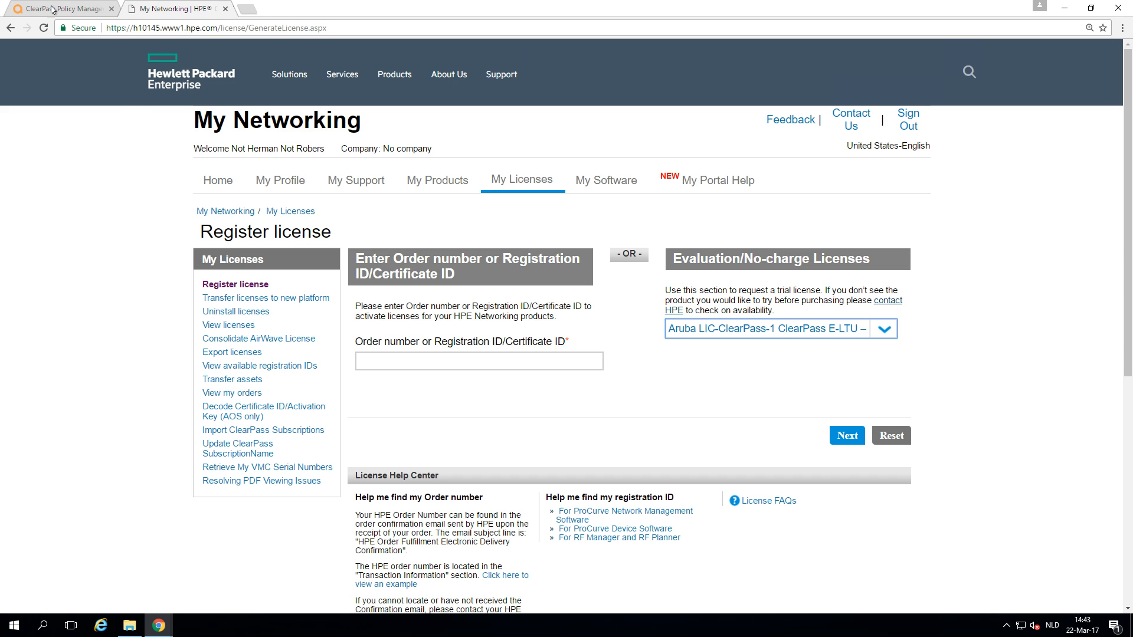
left_click(58, 8)
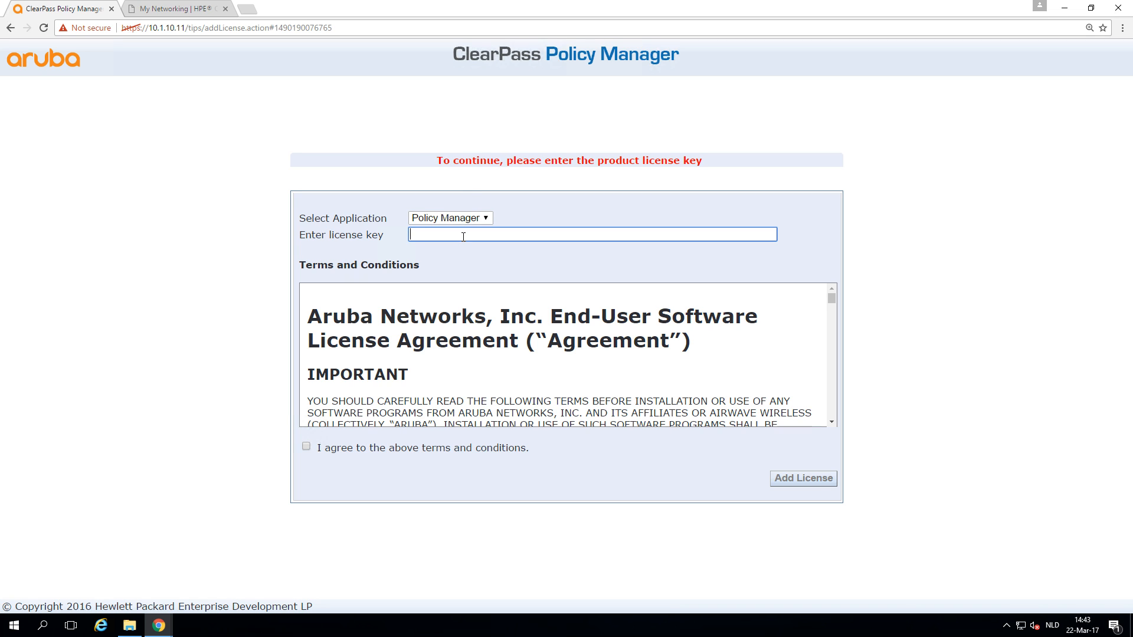
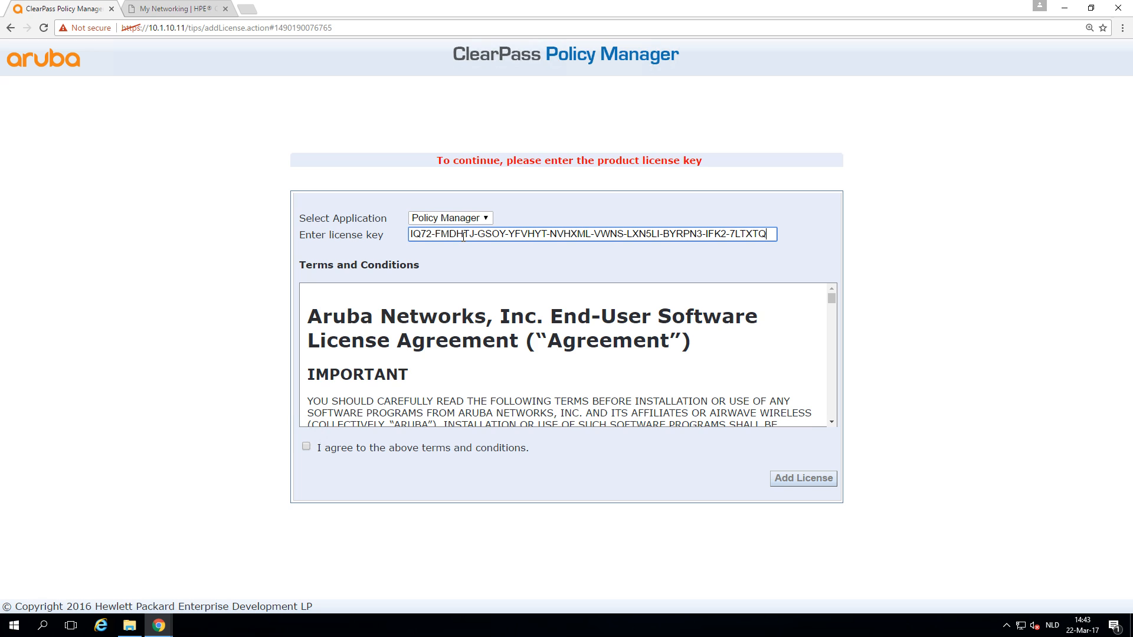
mouse_move(307, 437)
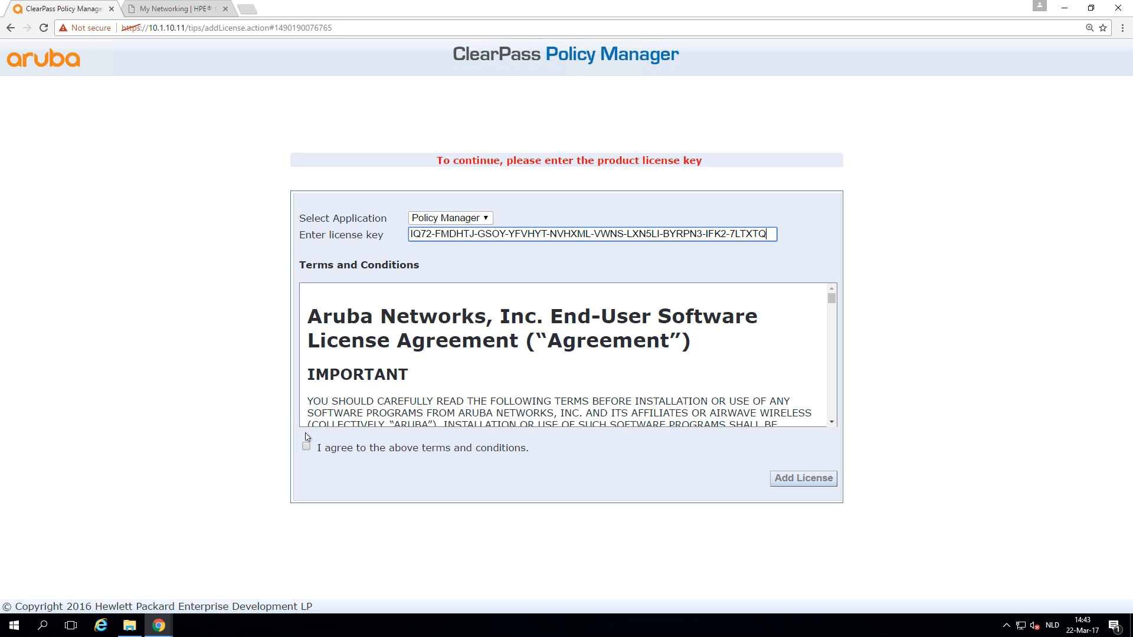
left_click(305, 447)
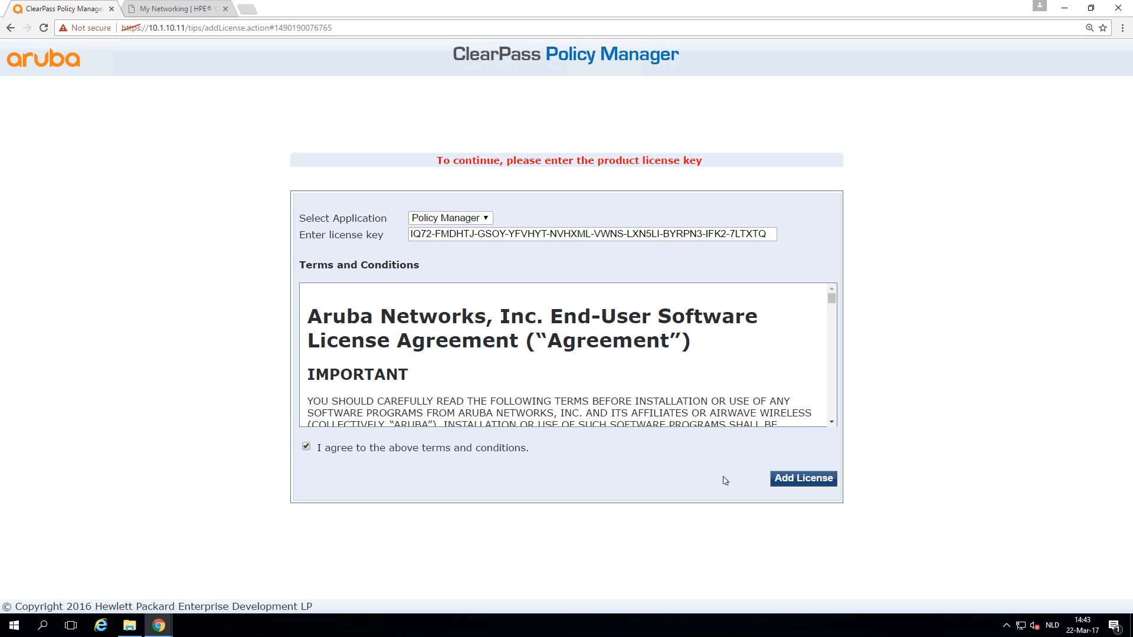
left_click(803, 478)
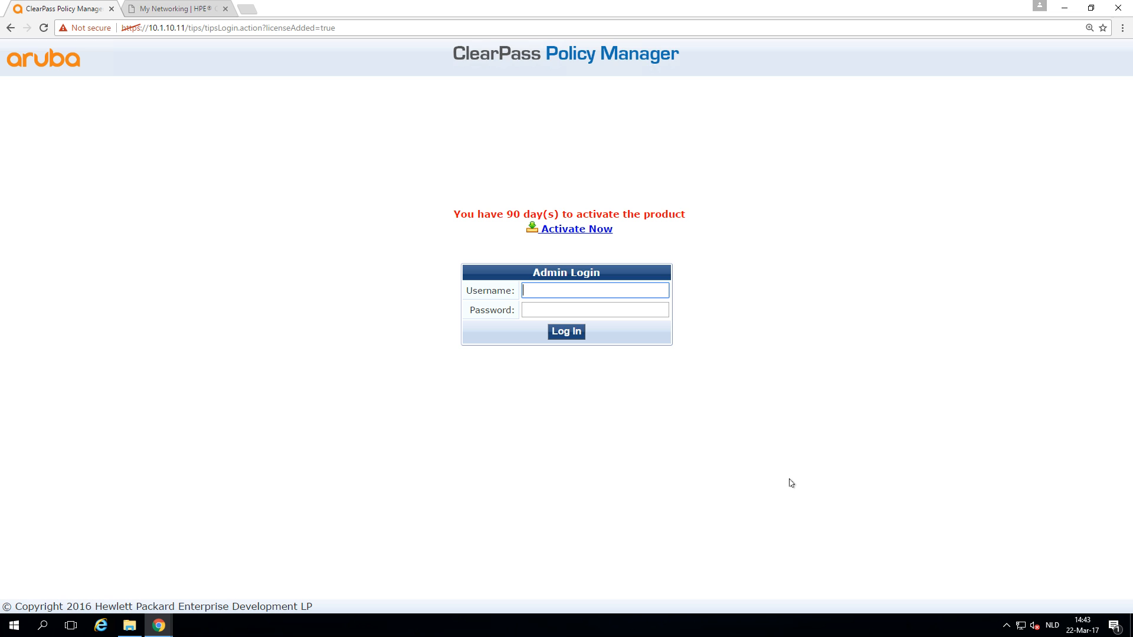
- Log in to ClearPass Policy Manager with username admin and its password
left_click(595, 289)
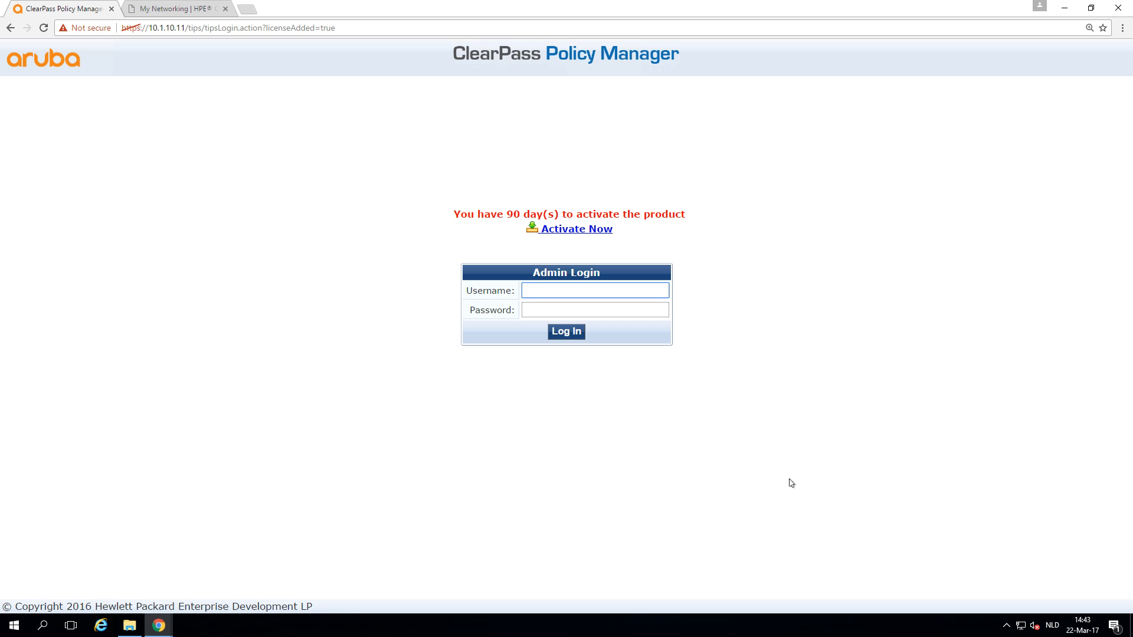
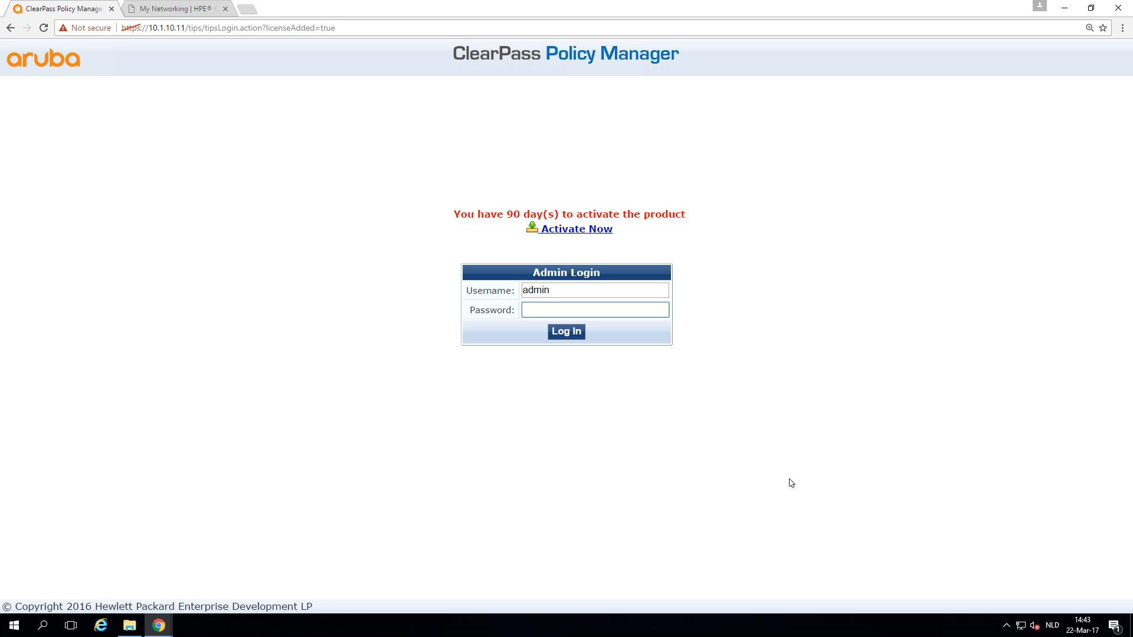
left_click(566, 332)
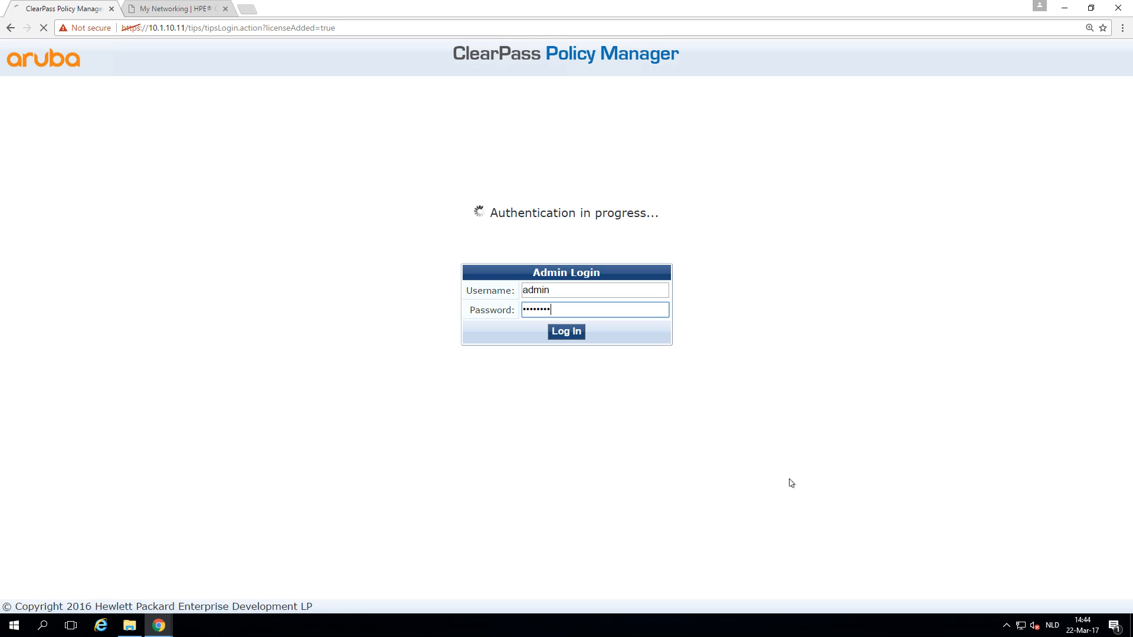
left_click(566, 331)
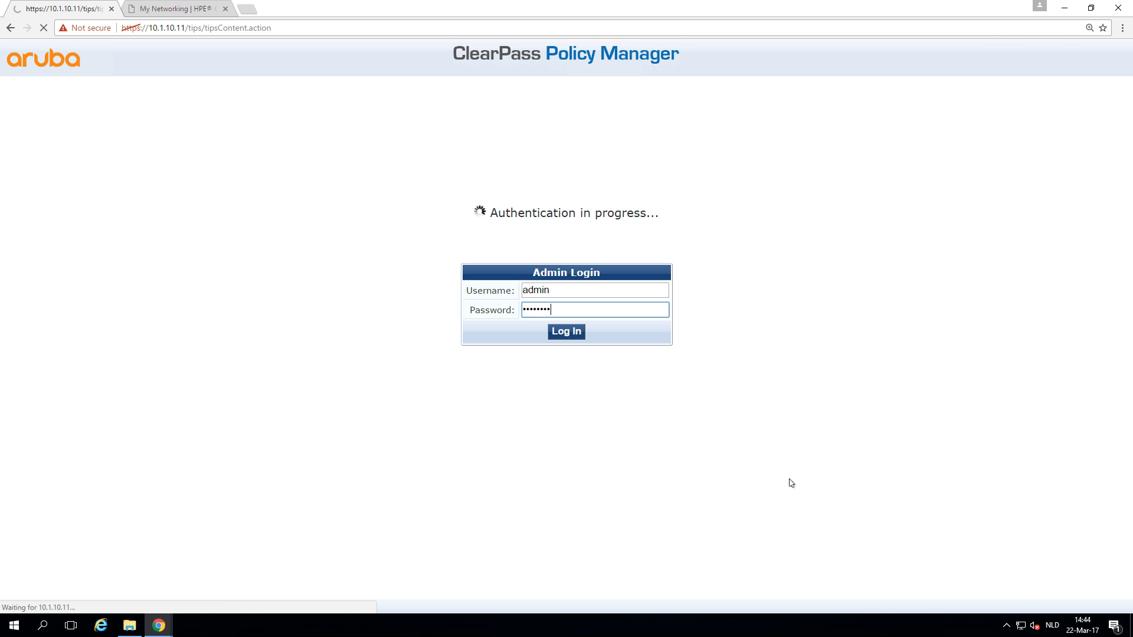
left_click(567, 331)
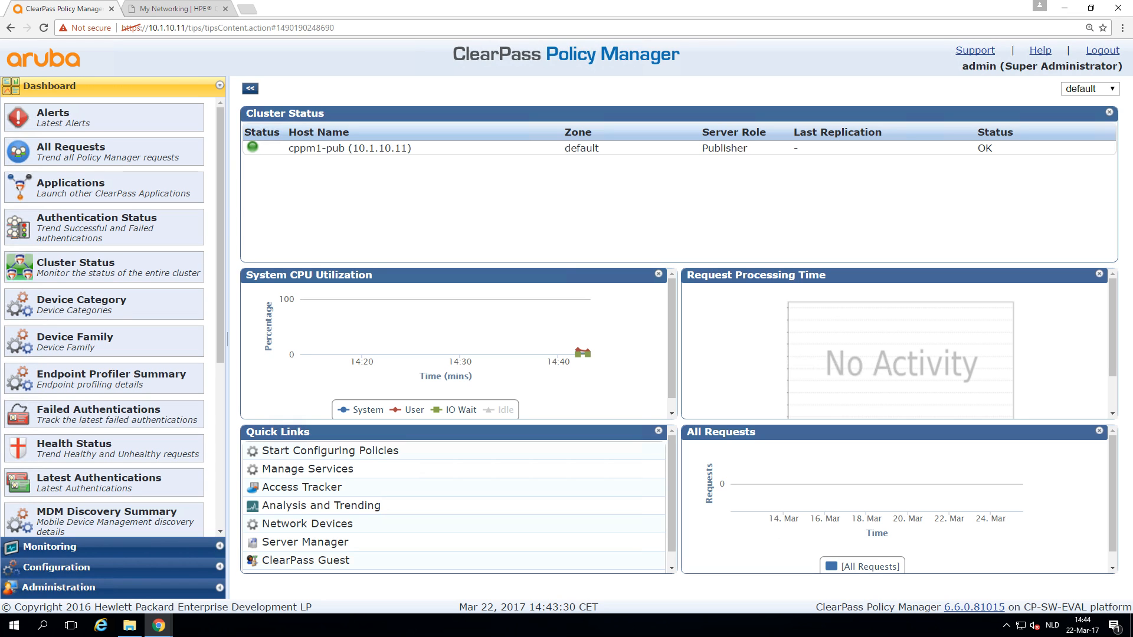
mouse_move(58, 582)
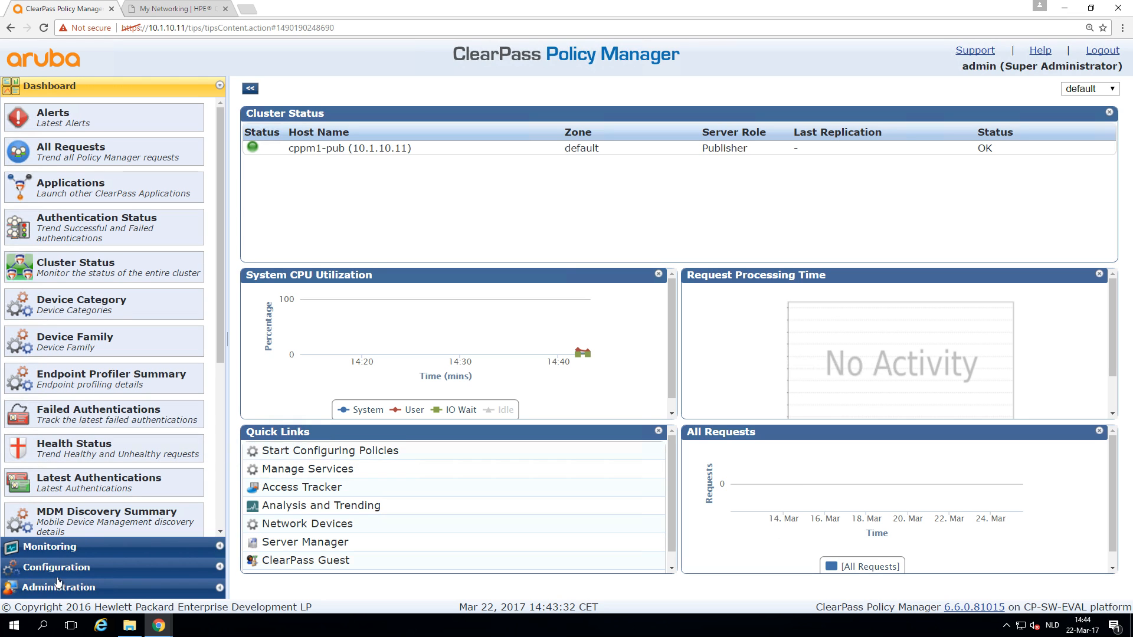
left_click(58, 587)
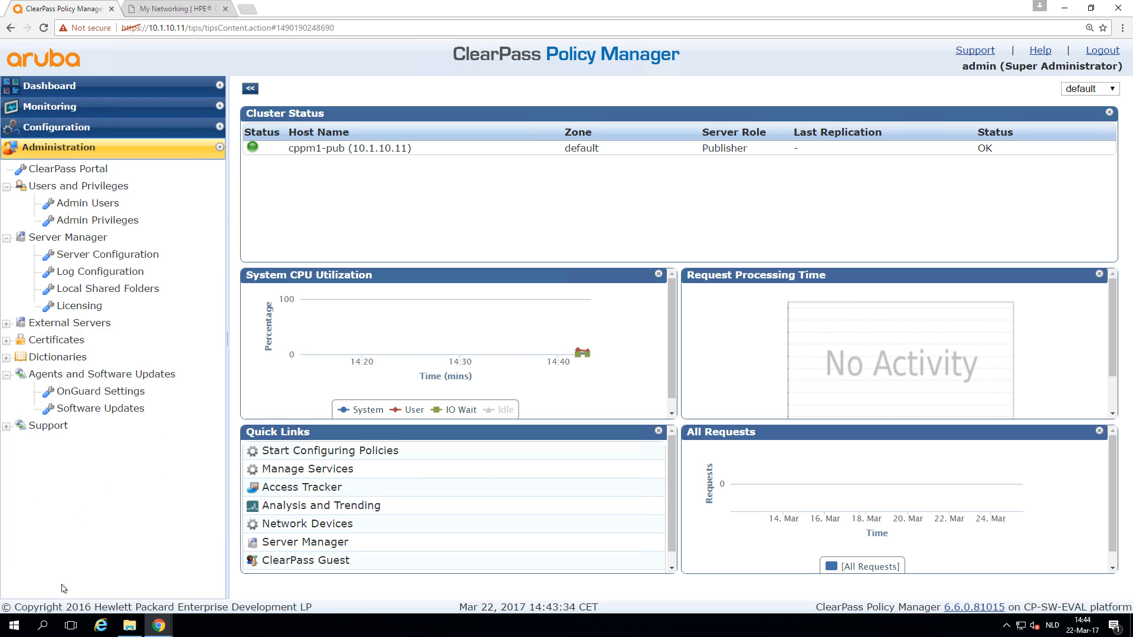
mouse_move(164, 352)
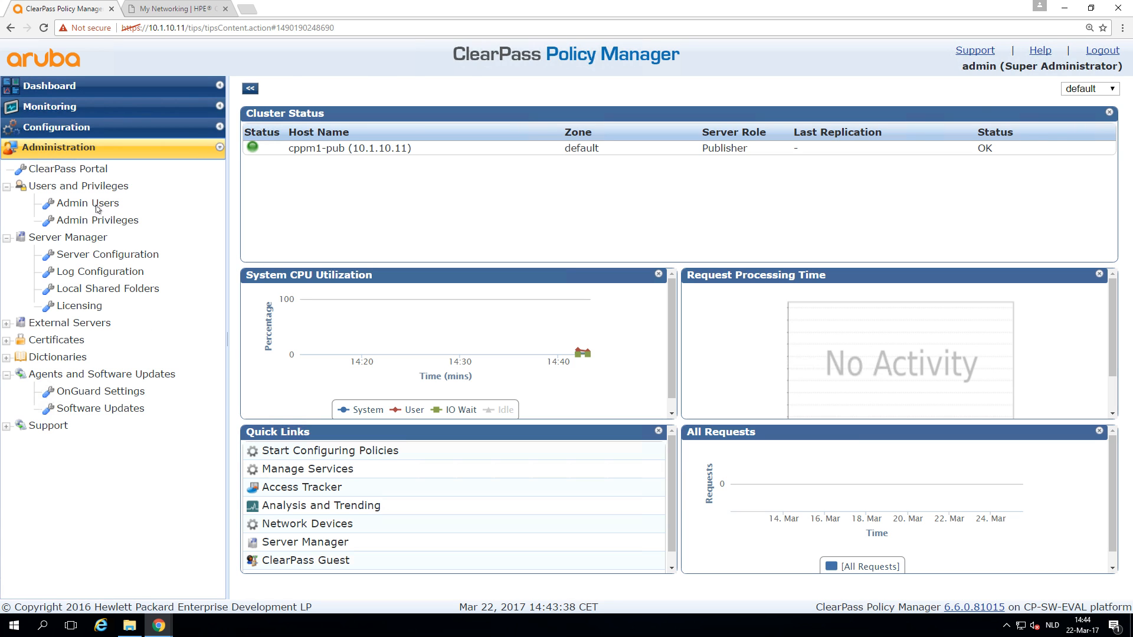
left_click(89, 203)
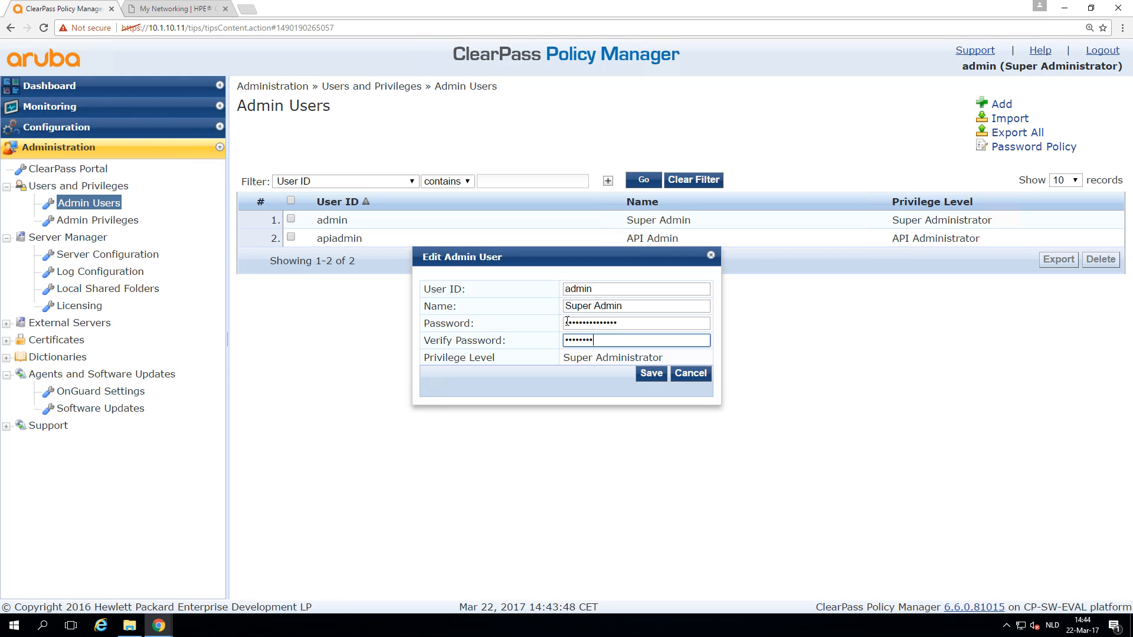
left_click(650, 373)
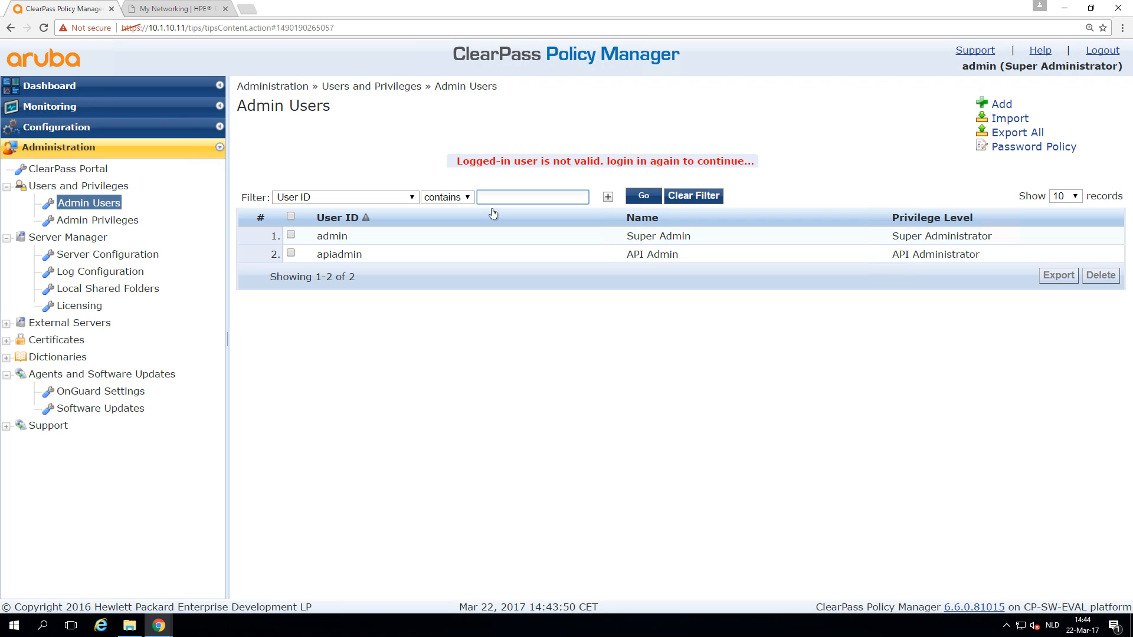
left_click(225, 28)
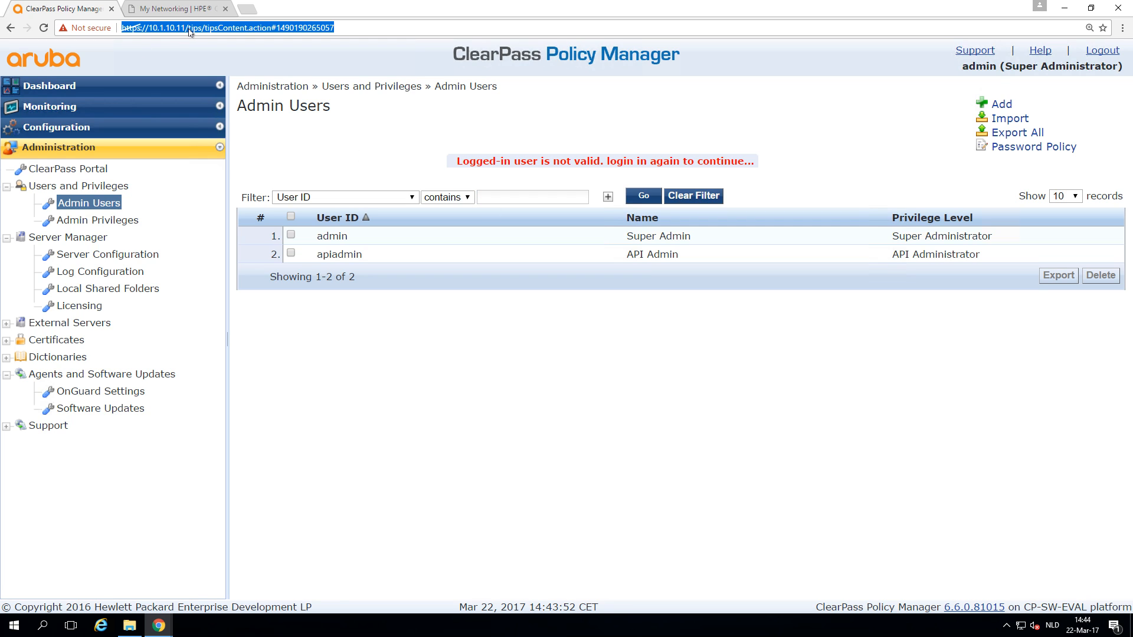
type("https://10.1.10.11/tips/t")
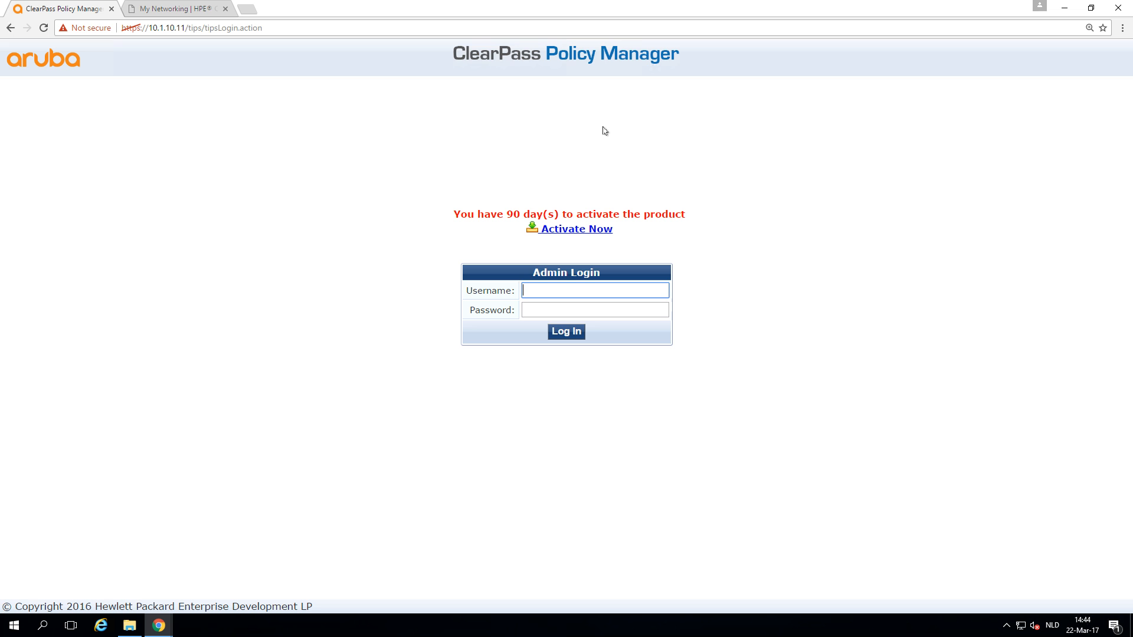
- Log back in as admin with the new password and expand the Administration menu
left_click(566, 331)
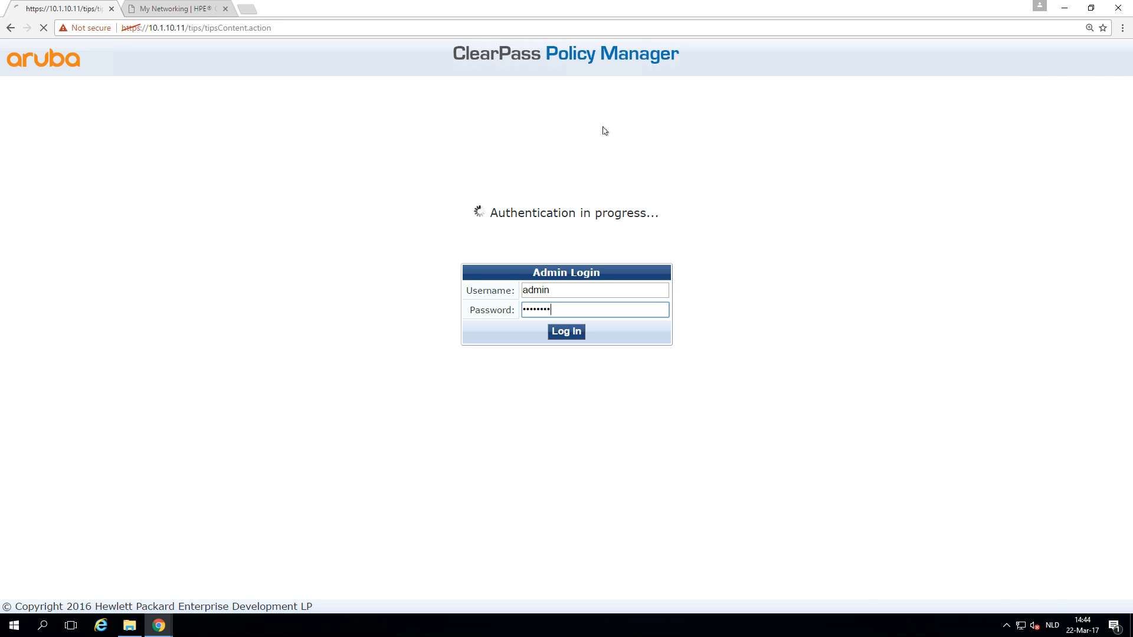
left_click(566, 331)
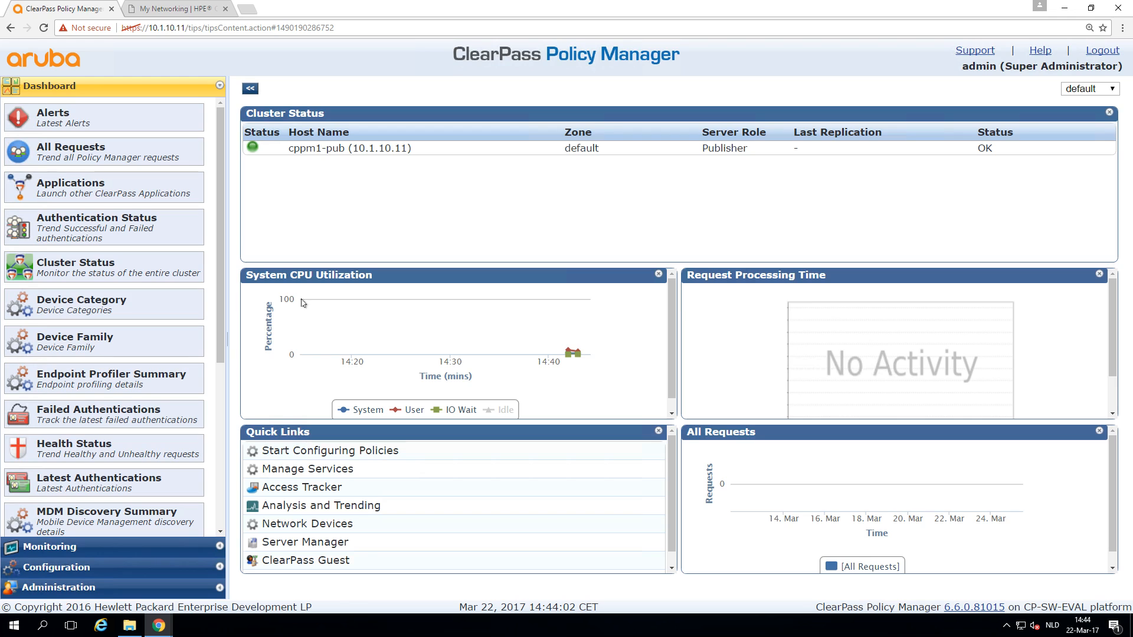
mouse_move(78, 588)
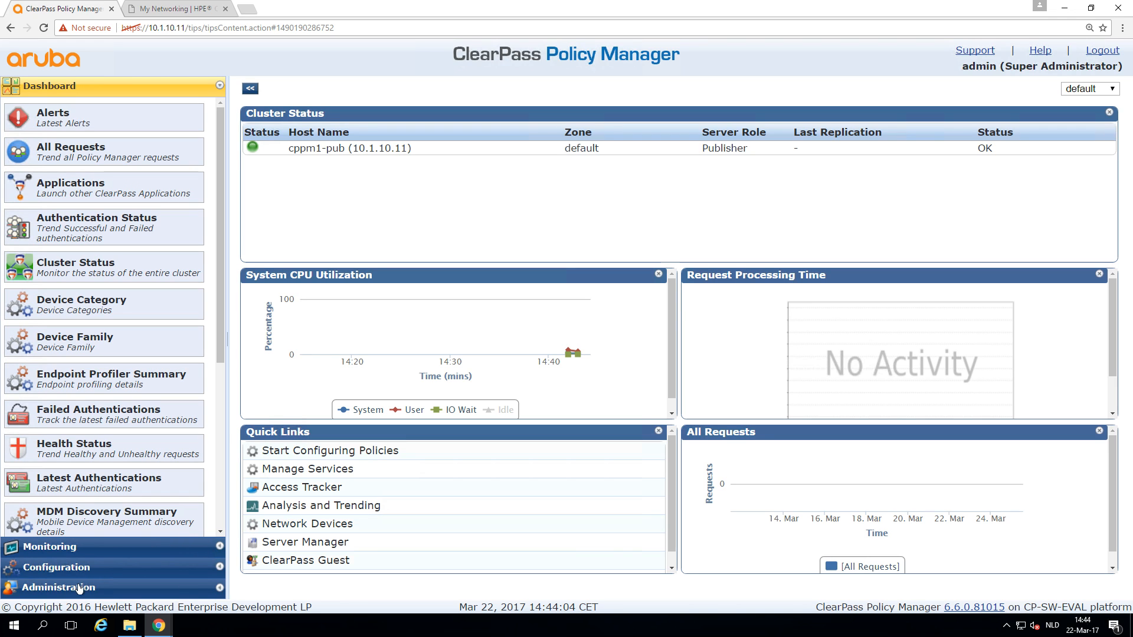
left_click(58, 587)
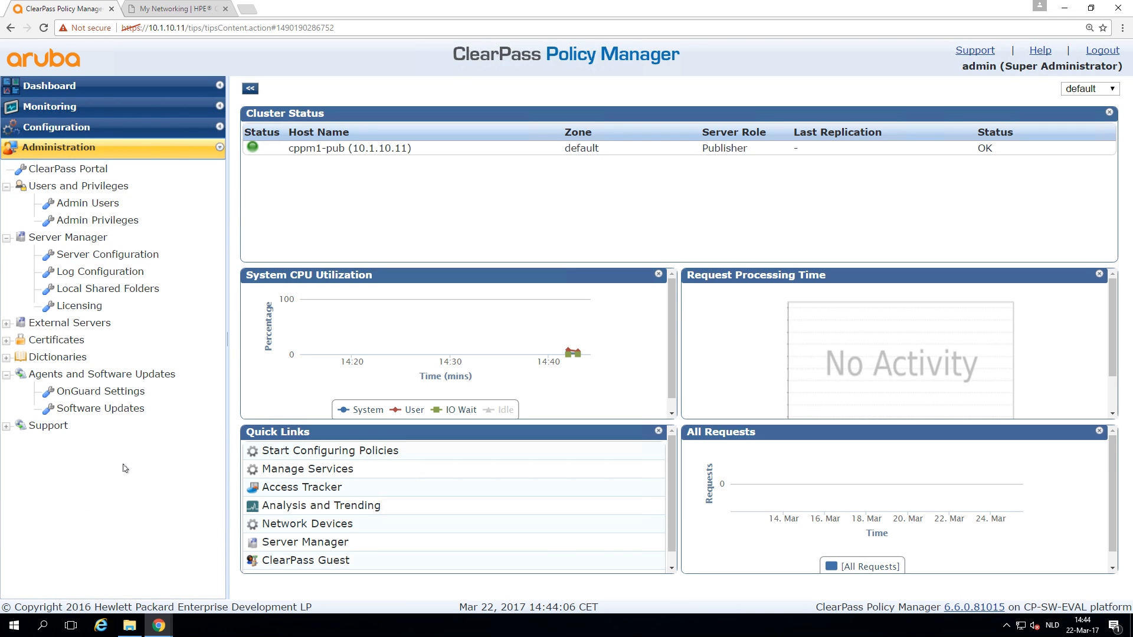
mouse_move(97, 412)
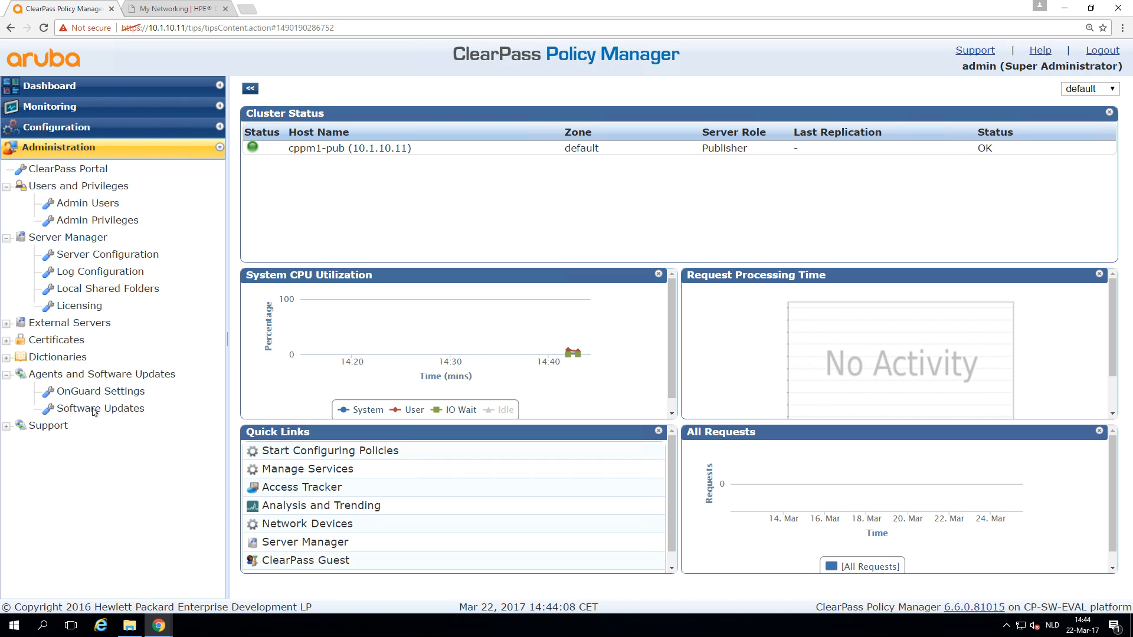
left_click(102, 409)
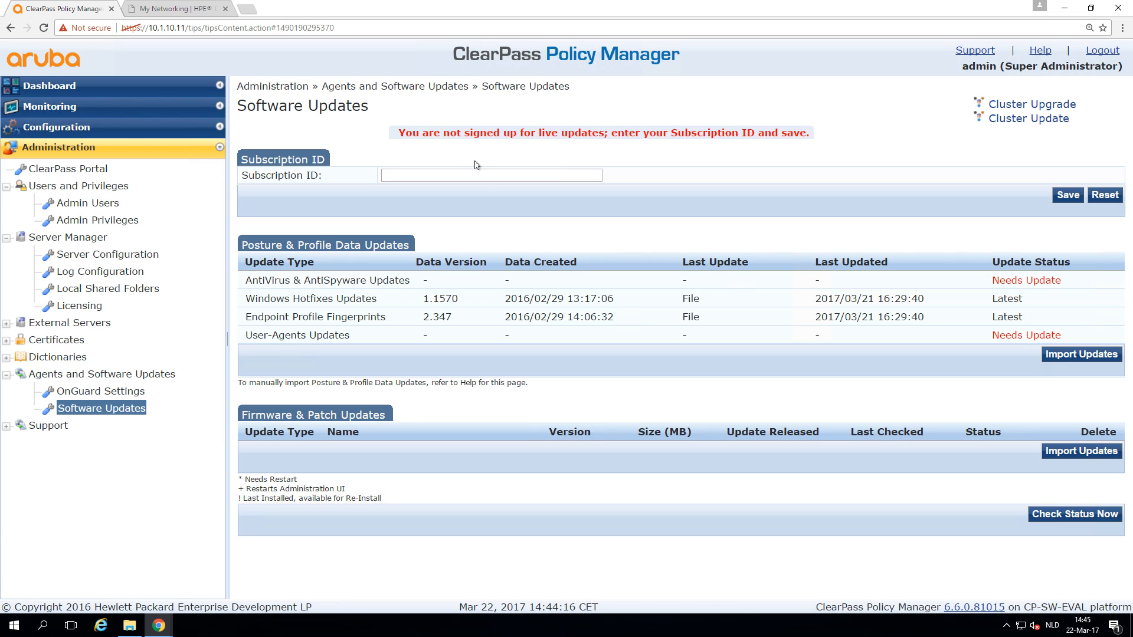
left_click(492, 175)
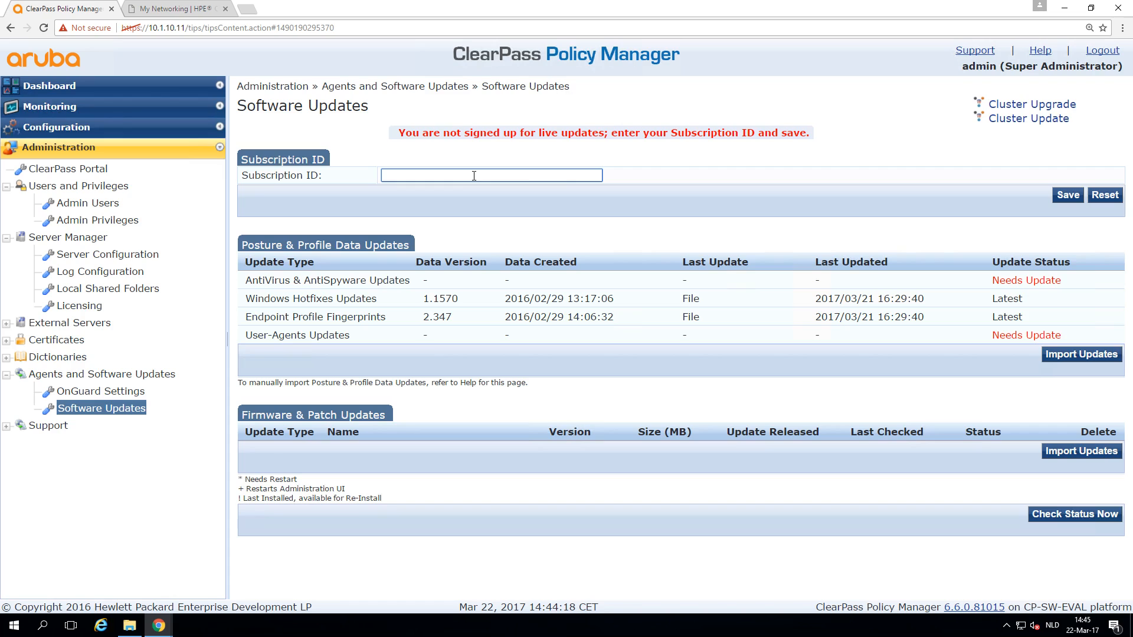
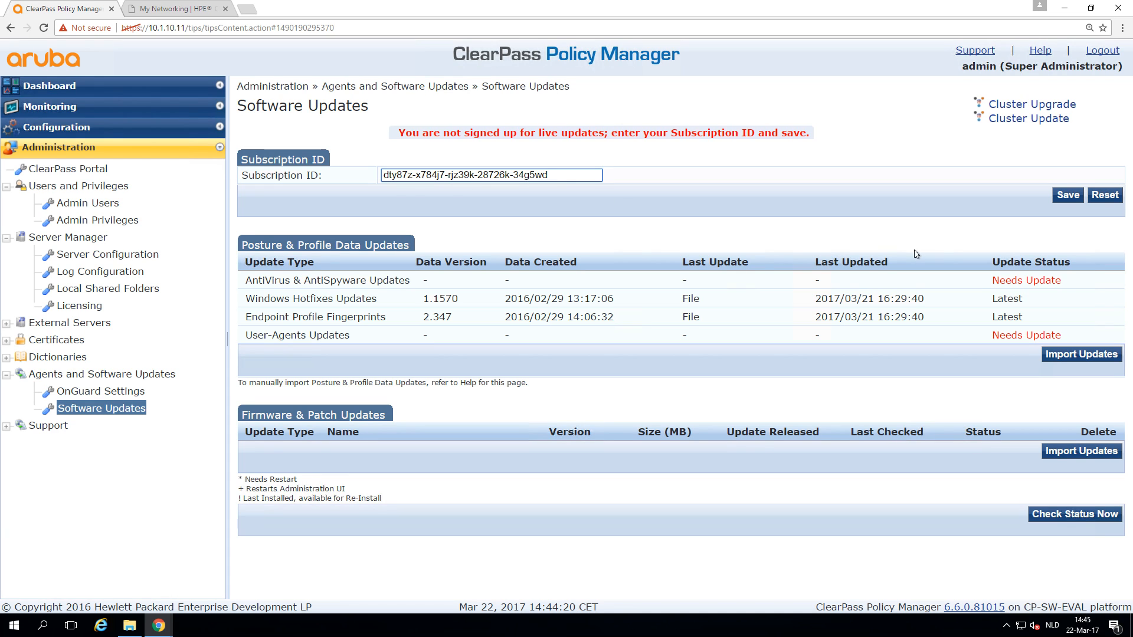
left_click(1068, 194)
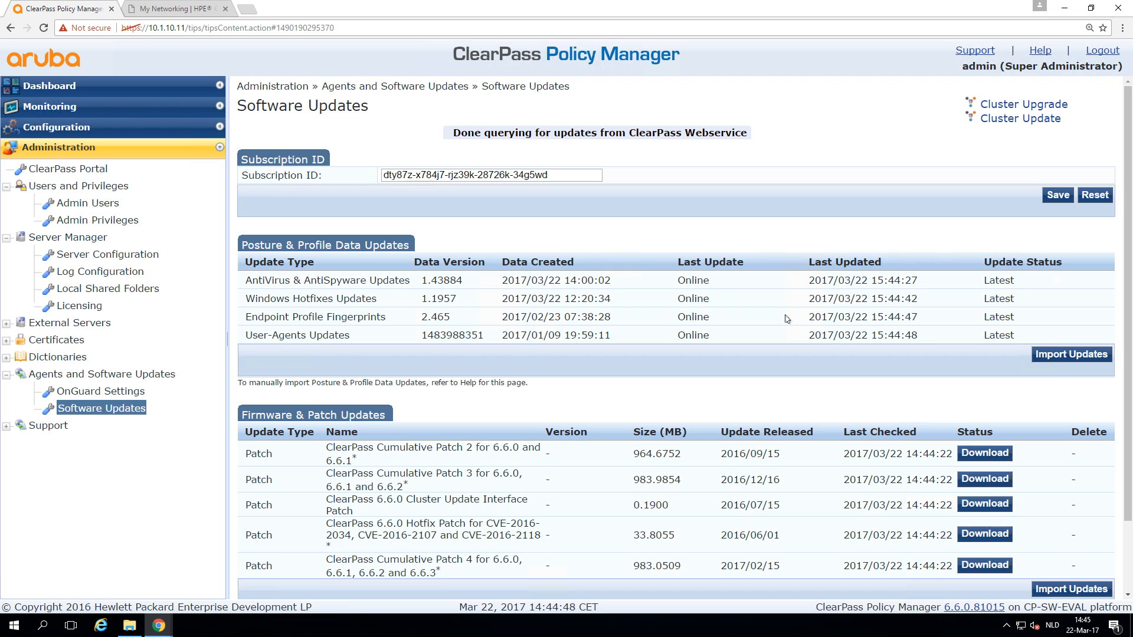
mouse_move(739, 266)
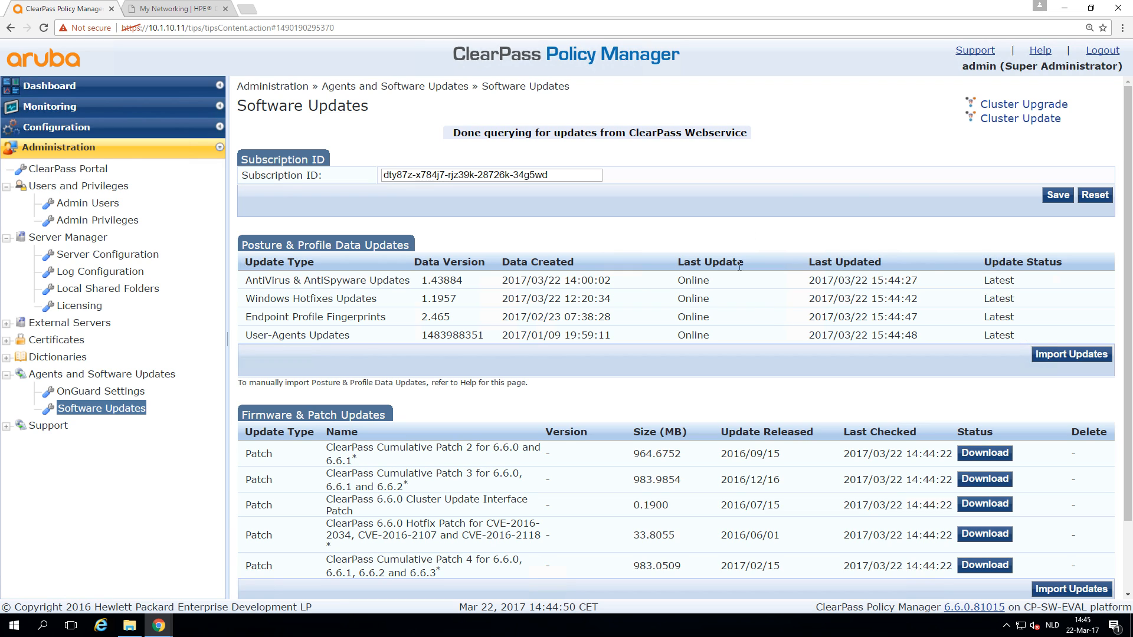
mouse_move(813, 365)
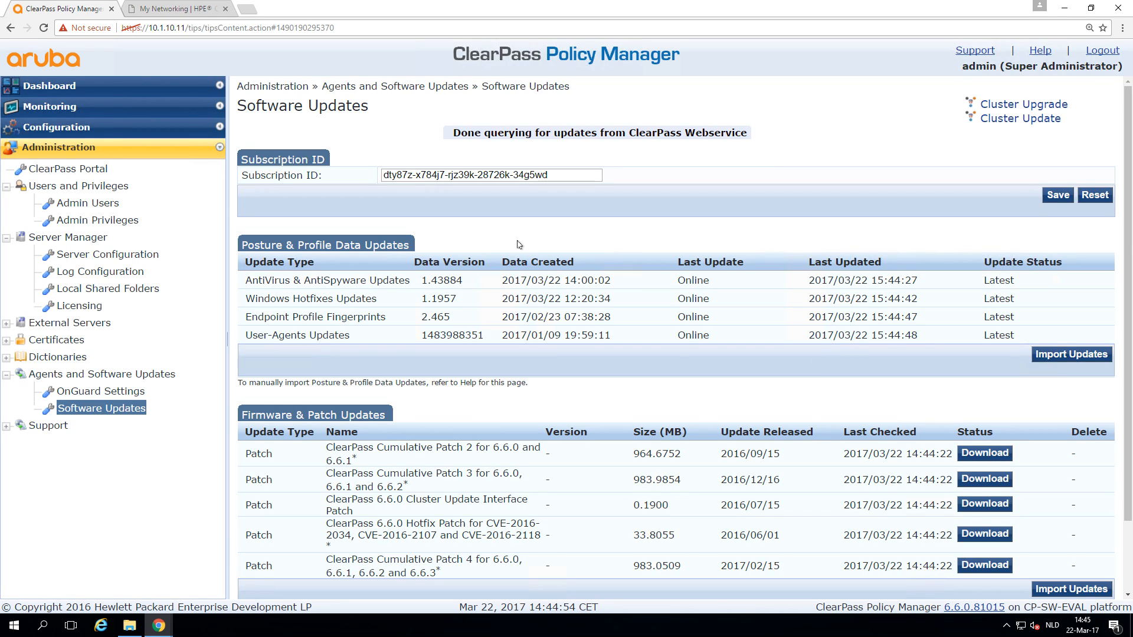
mouse_move(837, 415)
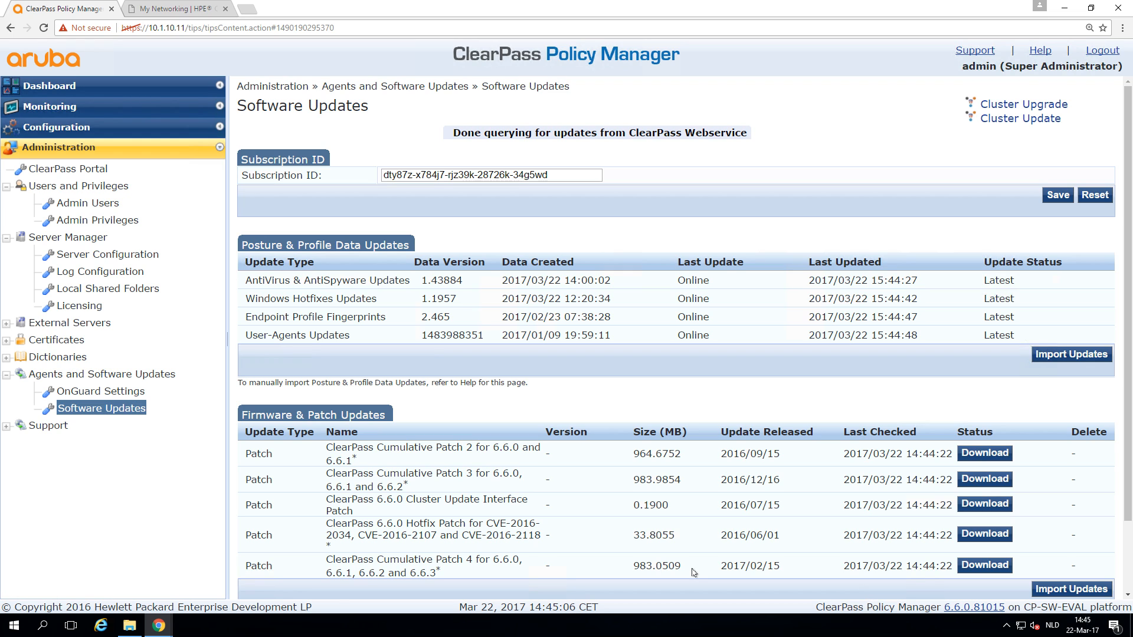
mouse_move(551, 565)
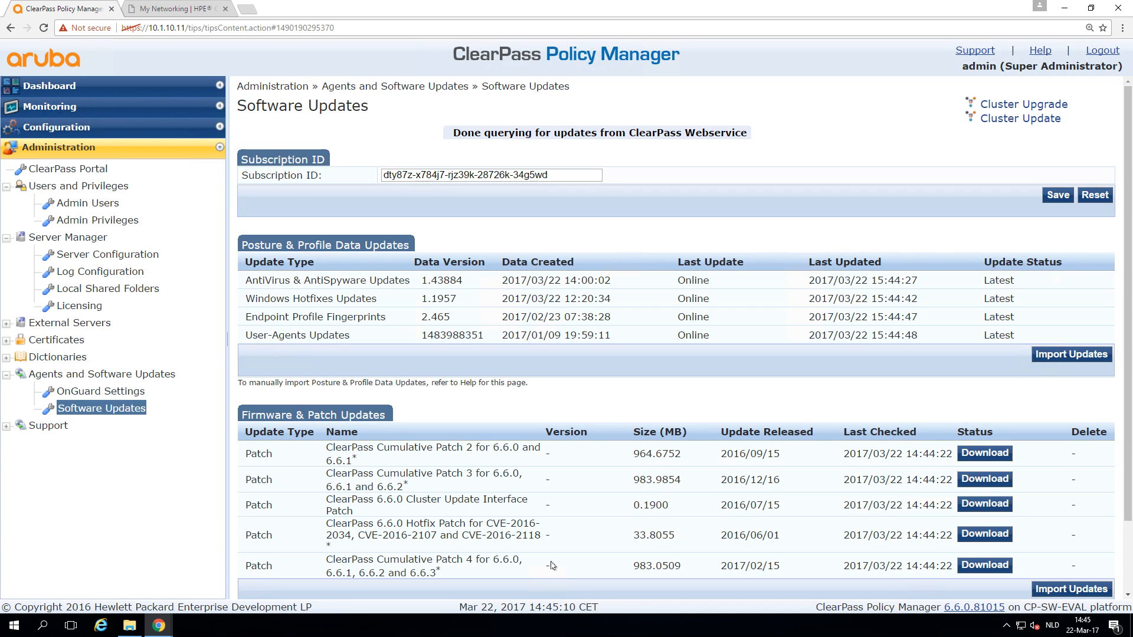
mouse_move(812, 566)
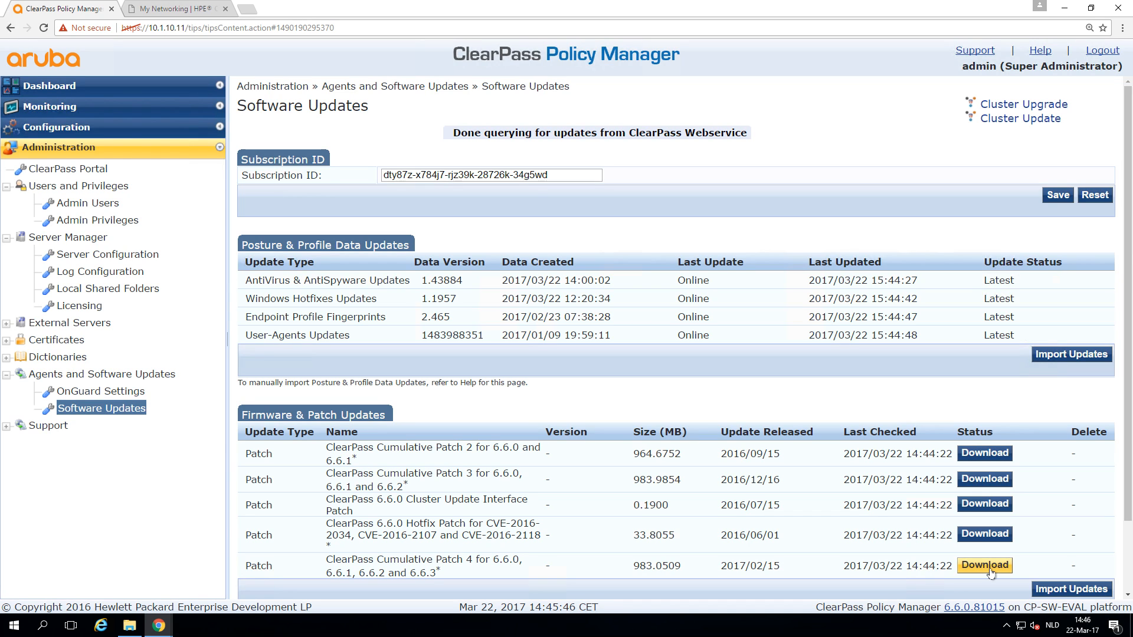
mouse_move(321, 474)
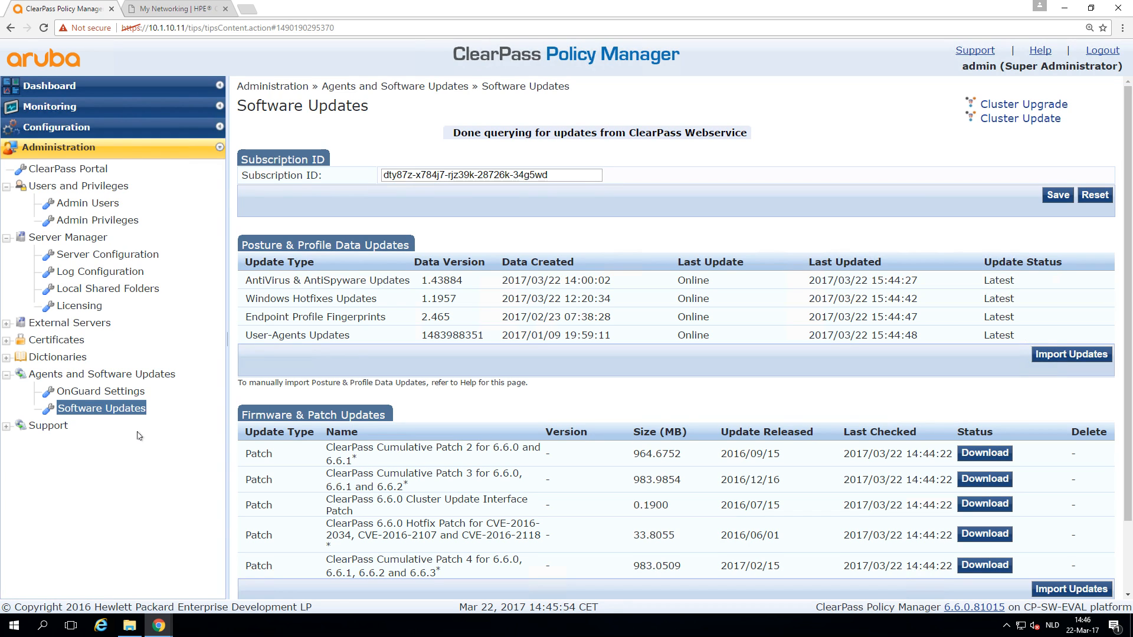
mouse_move(82, 253)
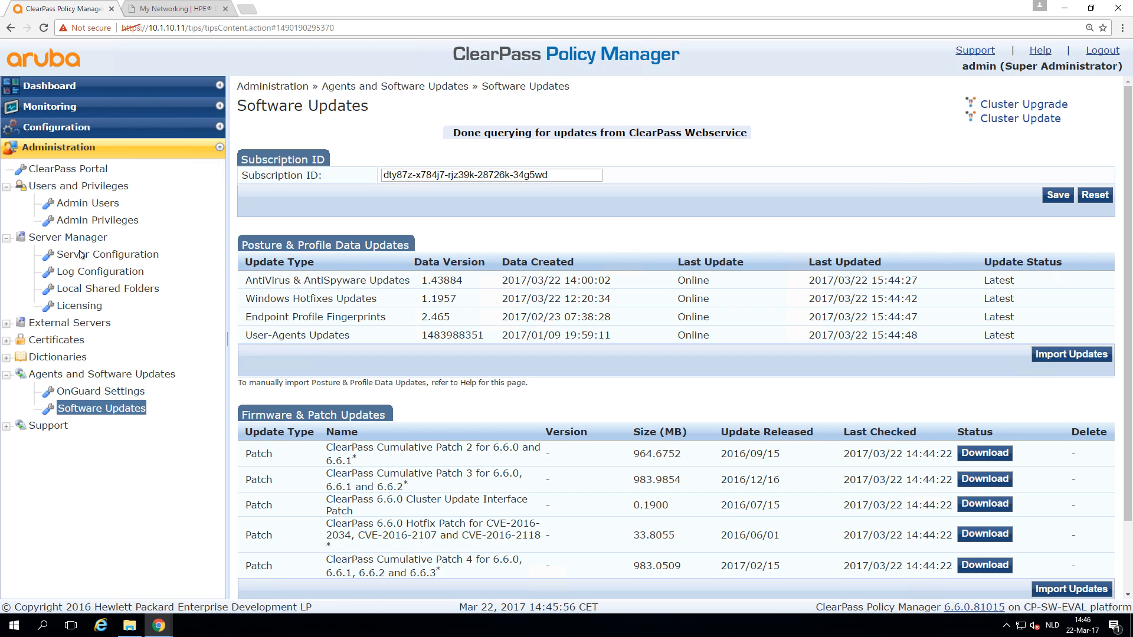
- Enable Insight and Insight Master on cppm1-pub and save the server configuration
left_click(108, 254)
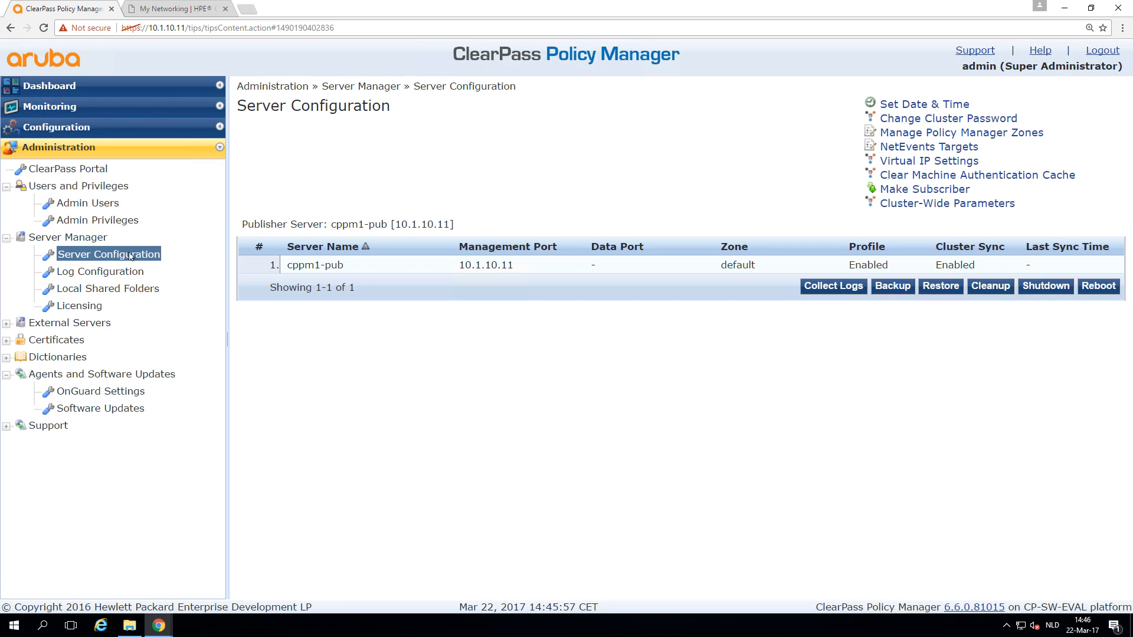
mouse_move(344, 271)
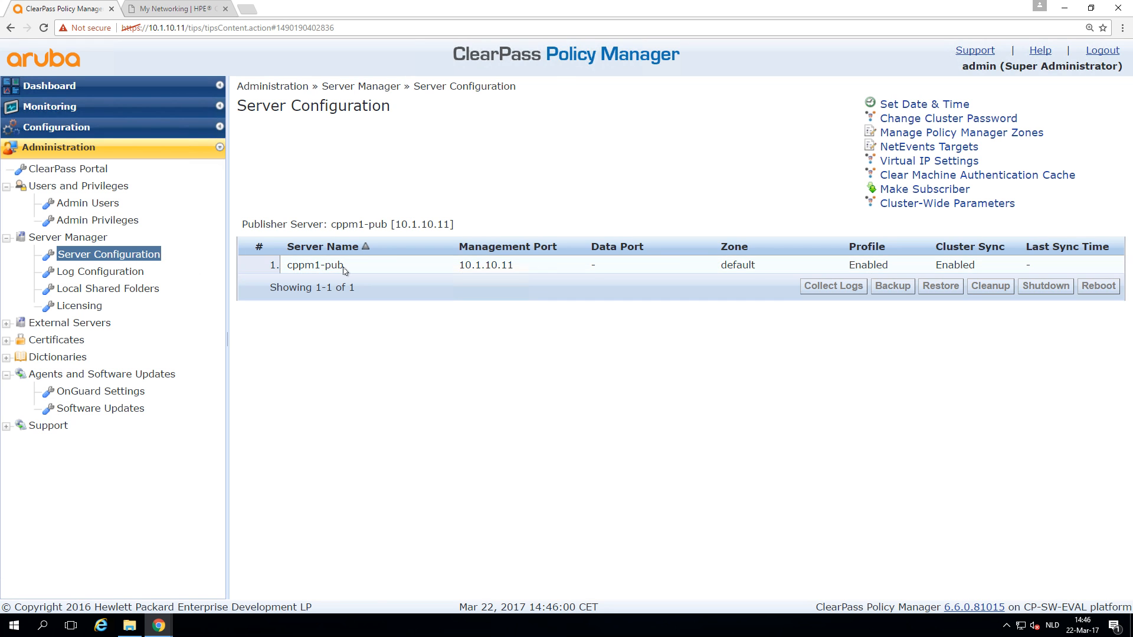
left_click(314, 265)
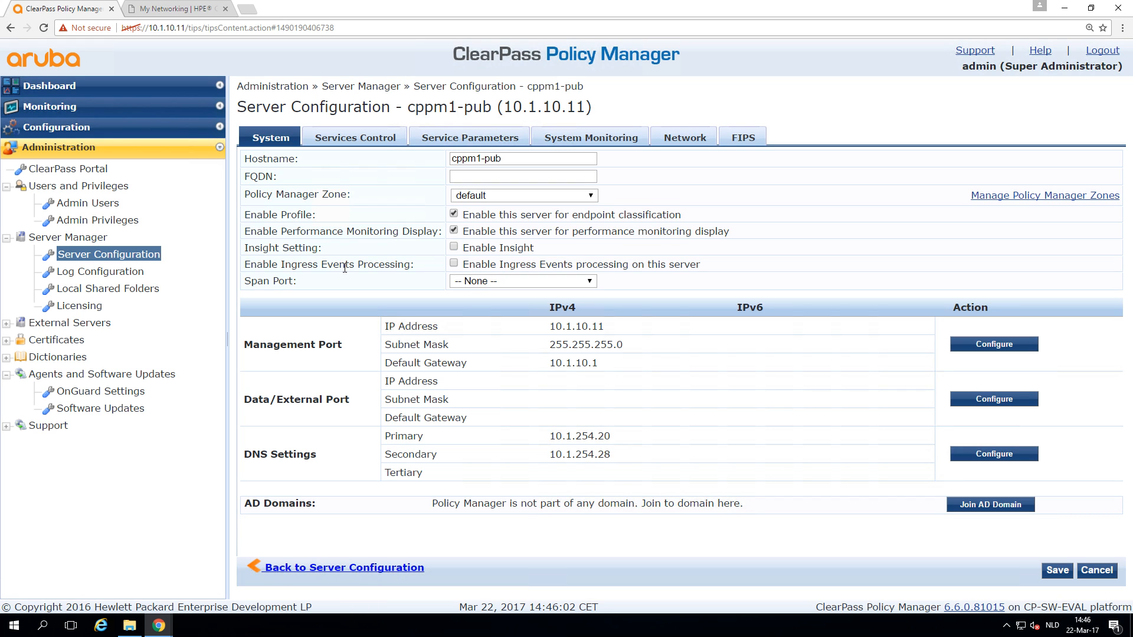
mouse_move(514, 189)
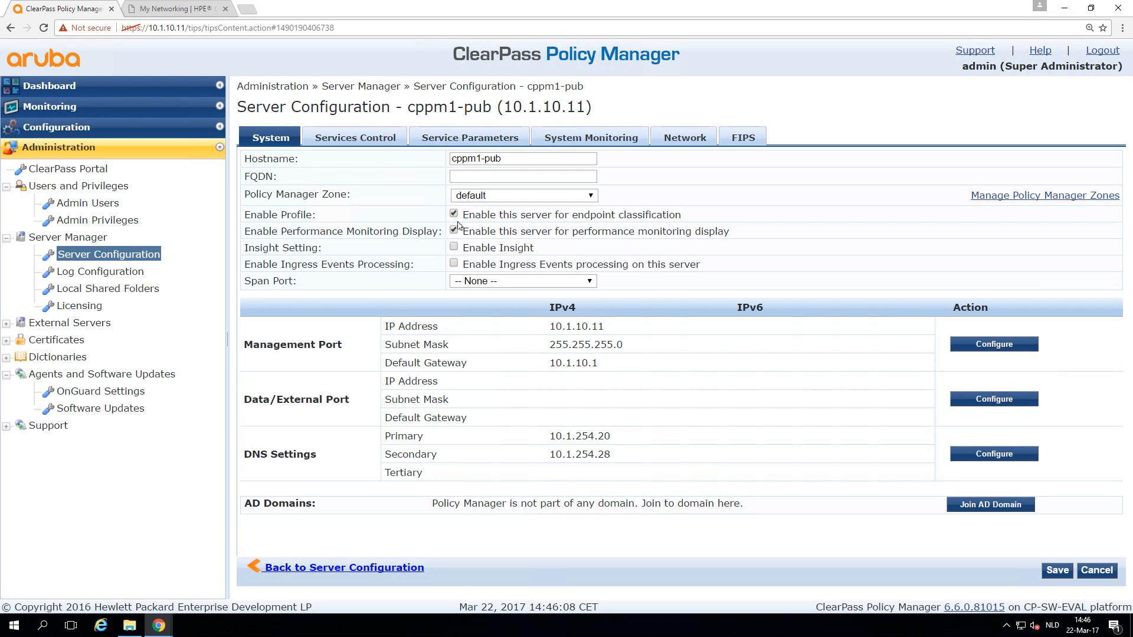
left_click(454, 247)
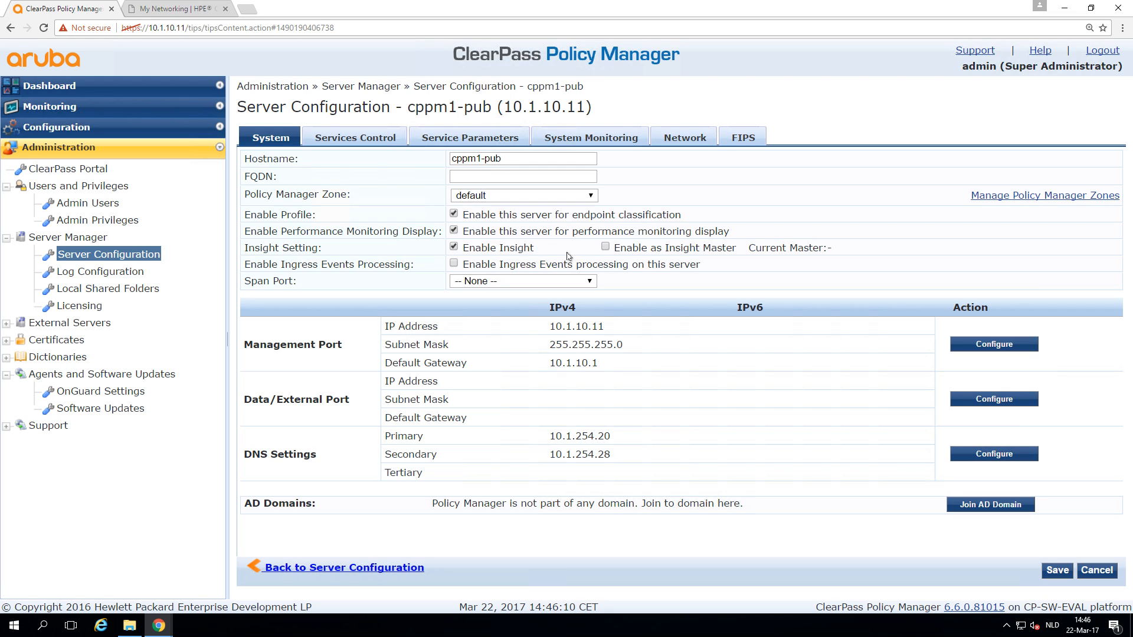
left_click(606, 248)
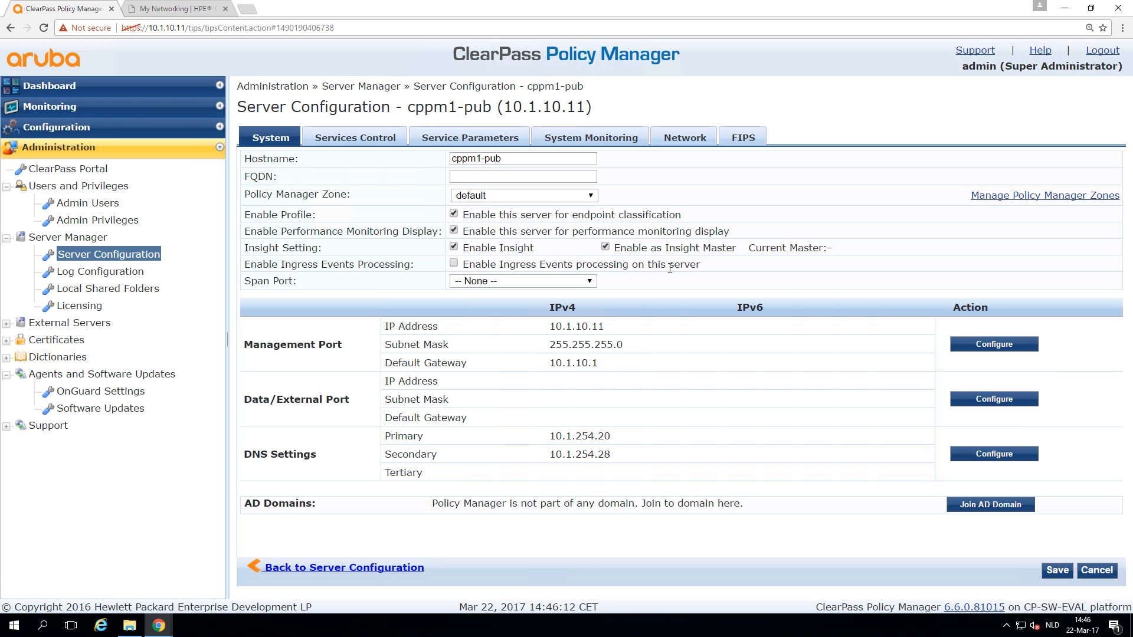
mouse_move(765, 493)
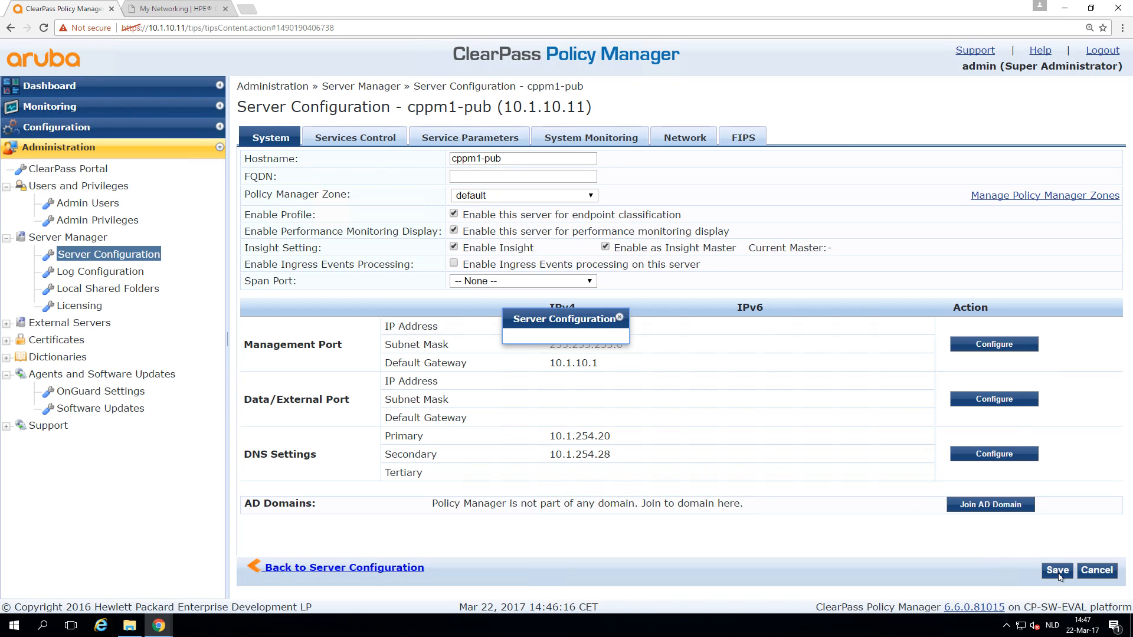
left_click(1056, 570)
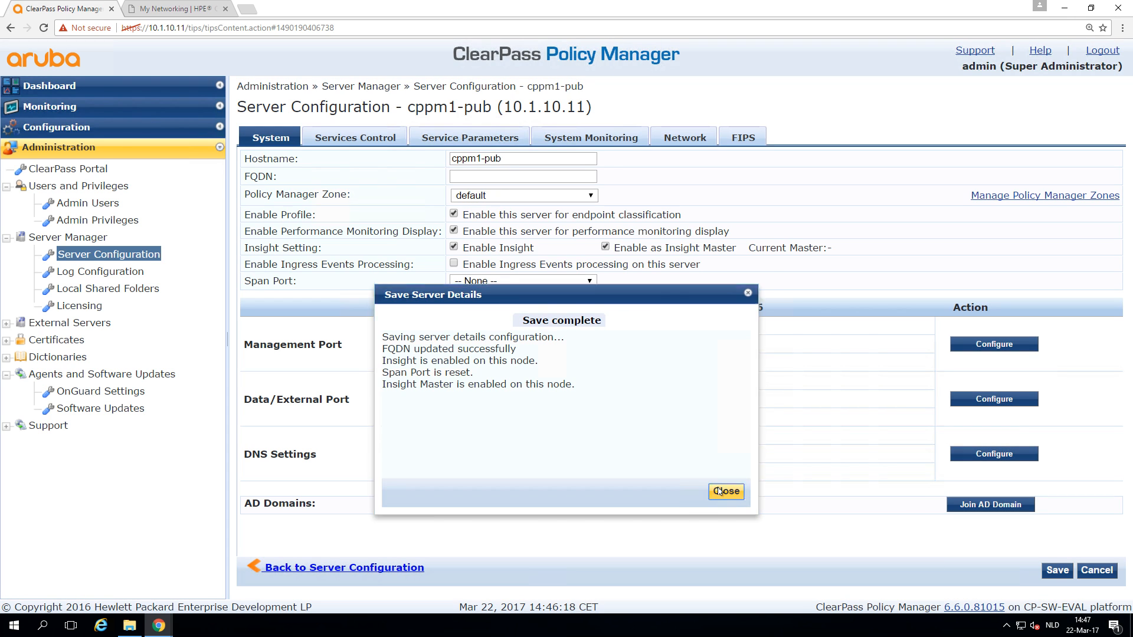
left_click(725, 491)
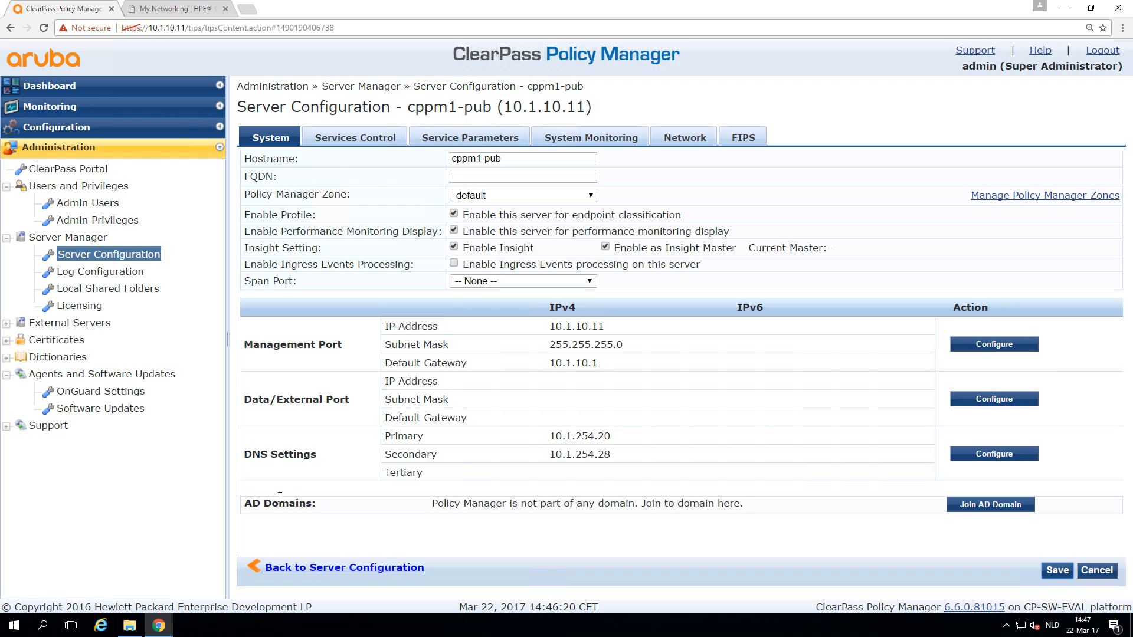
mouse_move(523, 514)
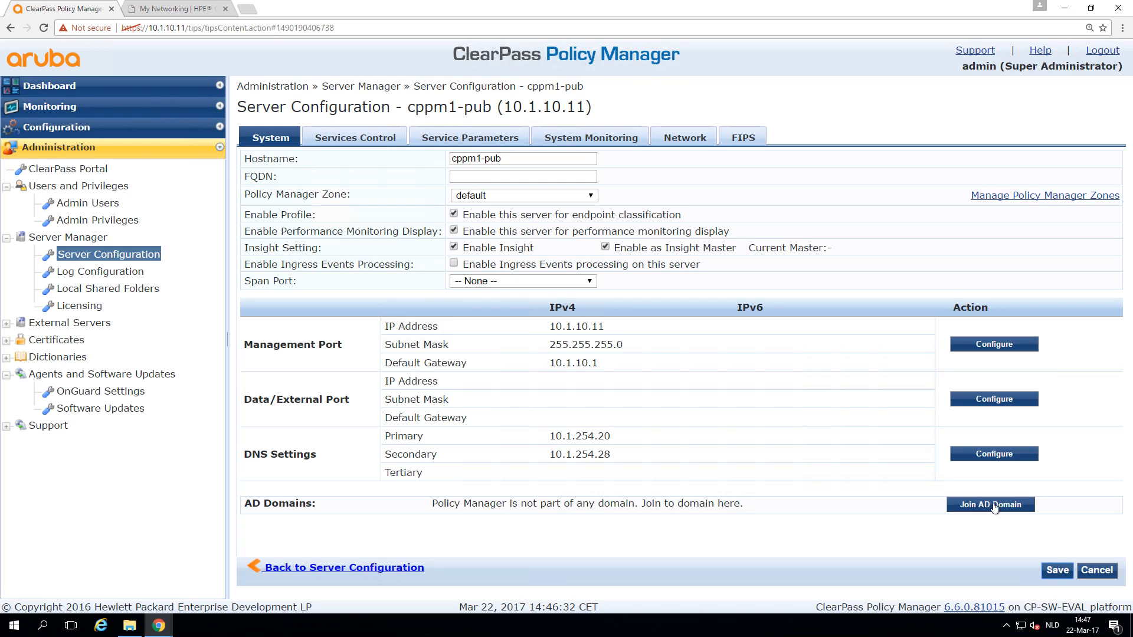
- Enter dc01.arubalab.loc as the domain controller with NetBIOS name ARUBALAB
left_click(991, 505)
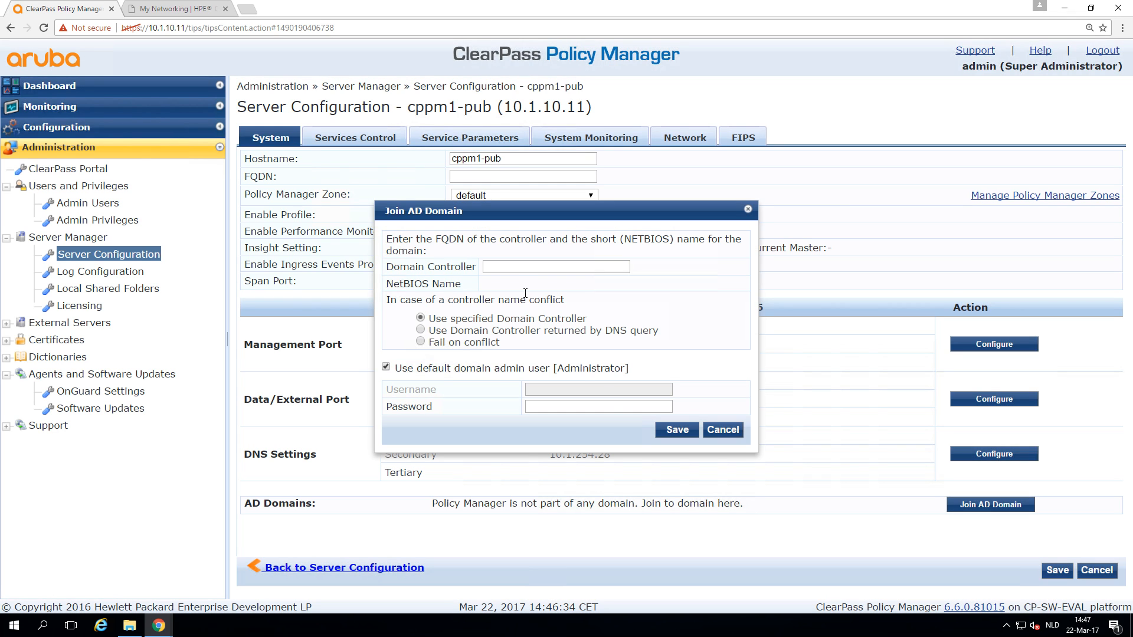
type("d")
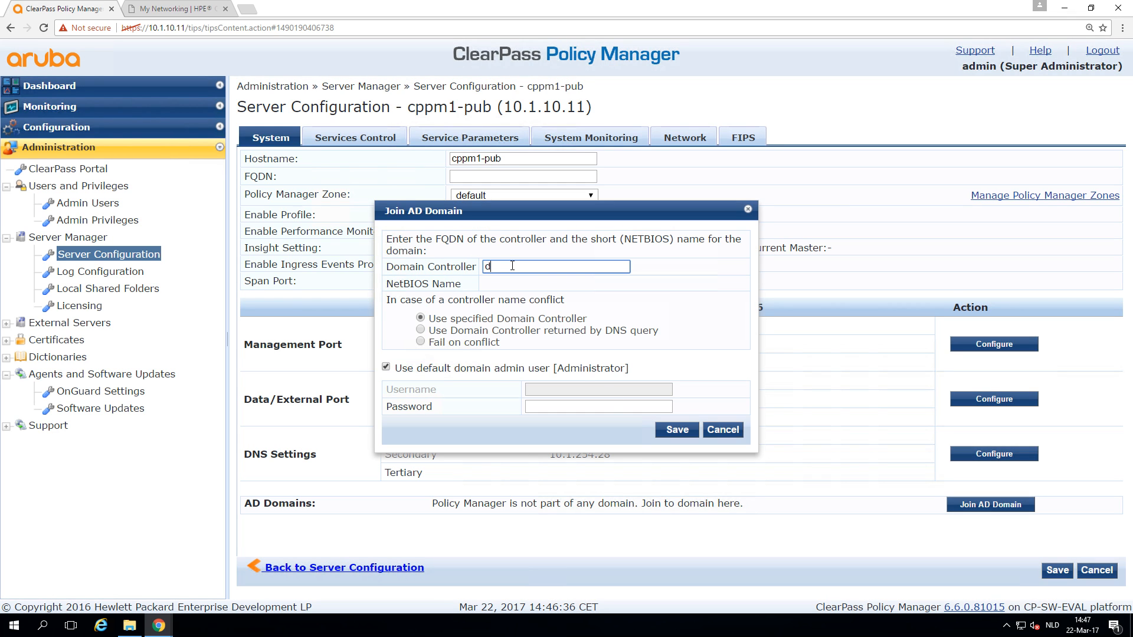
type("c01.")
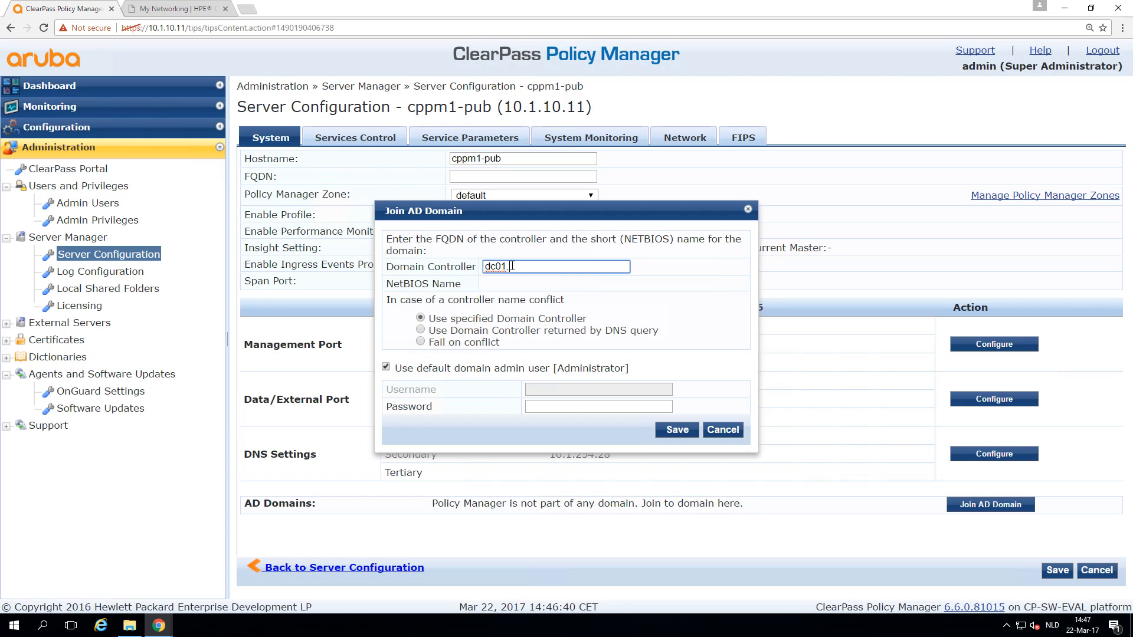
type("arubalab.loc")
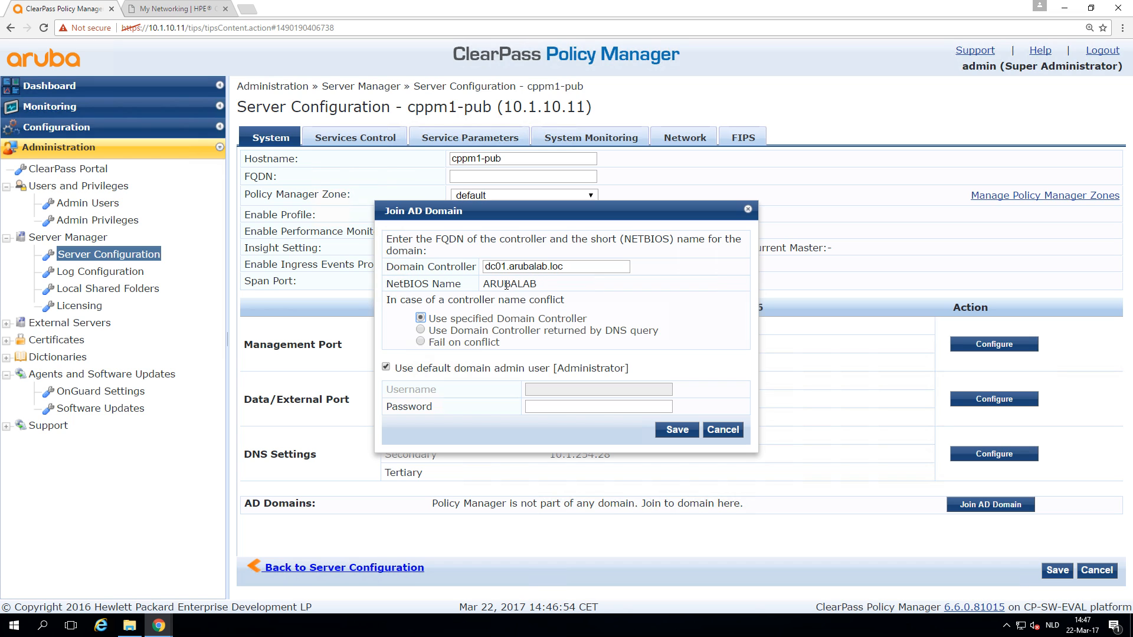
double_click(509, 283)
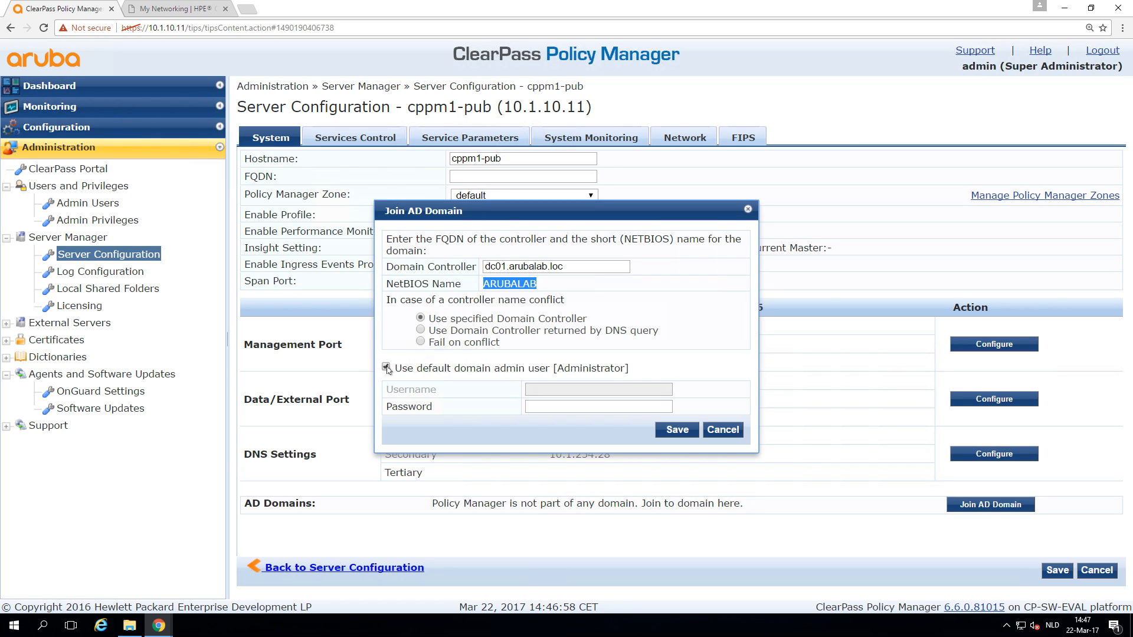
- Use custom domain admin a-h with its password and submit the join
left_click(386, 367)
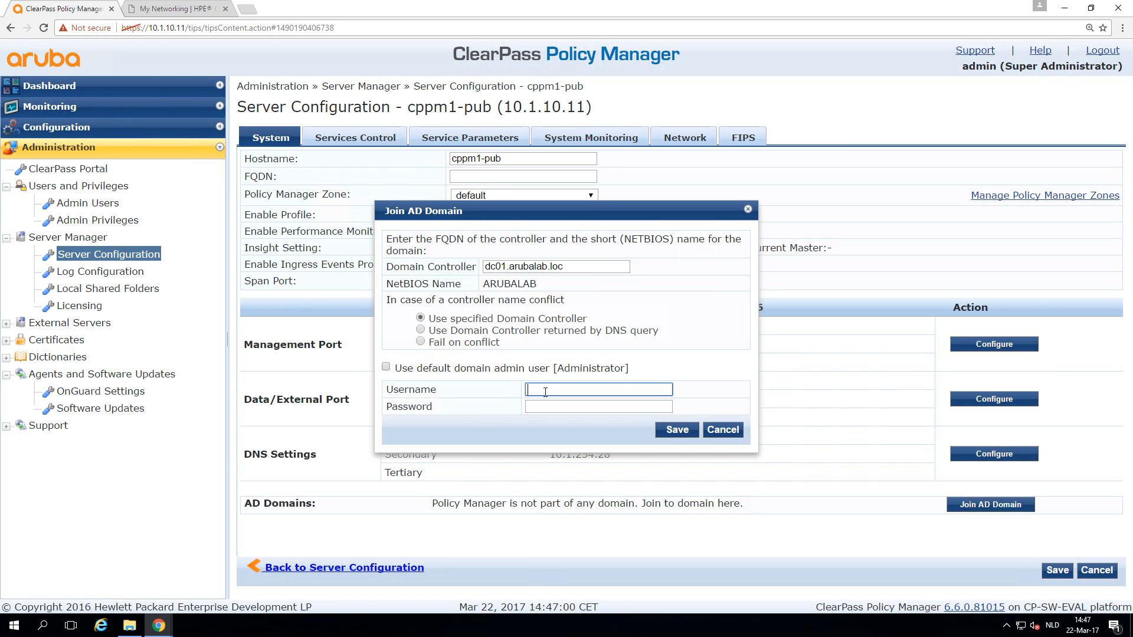
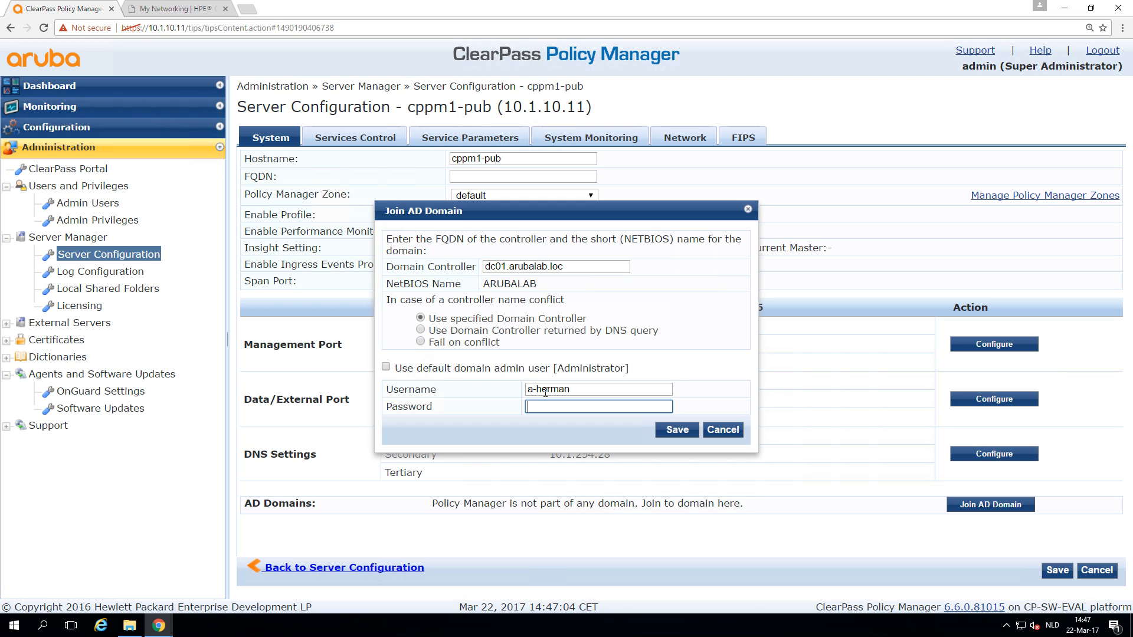
type("•••")
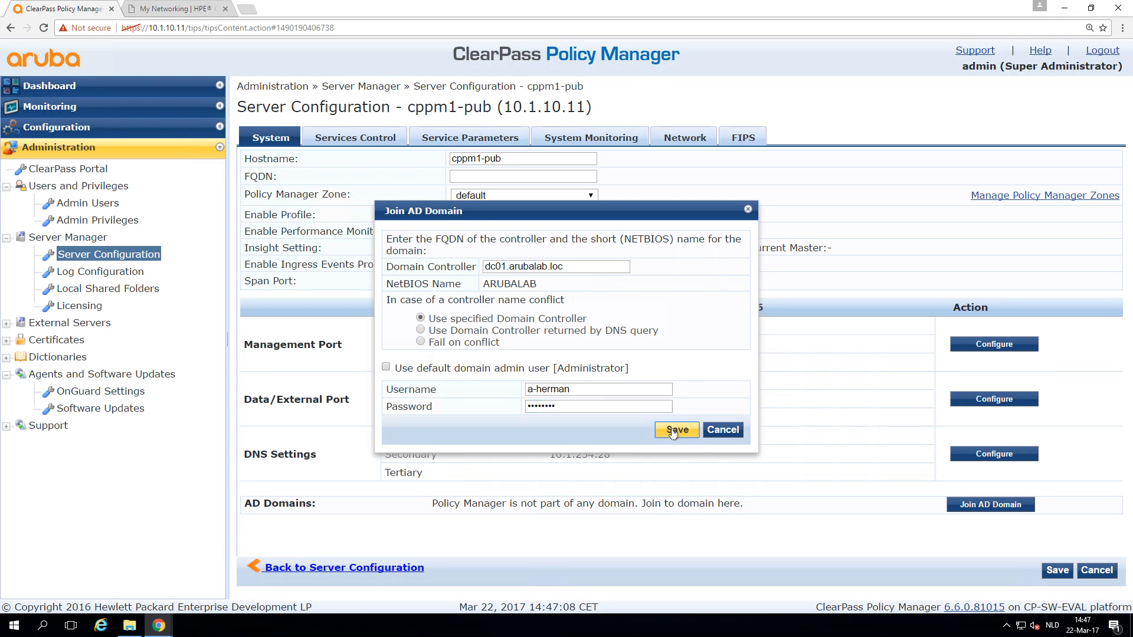
left_click(676, 430)
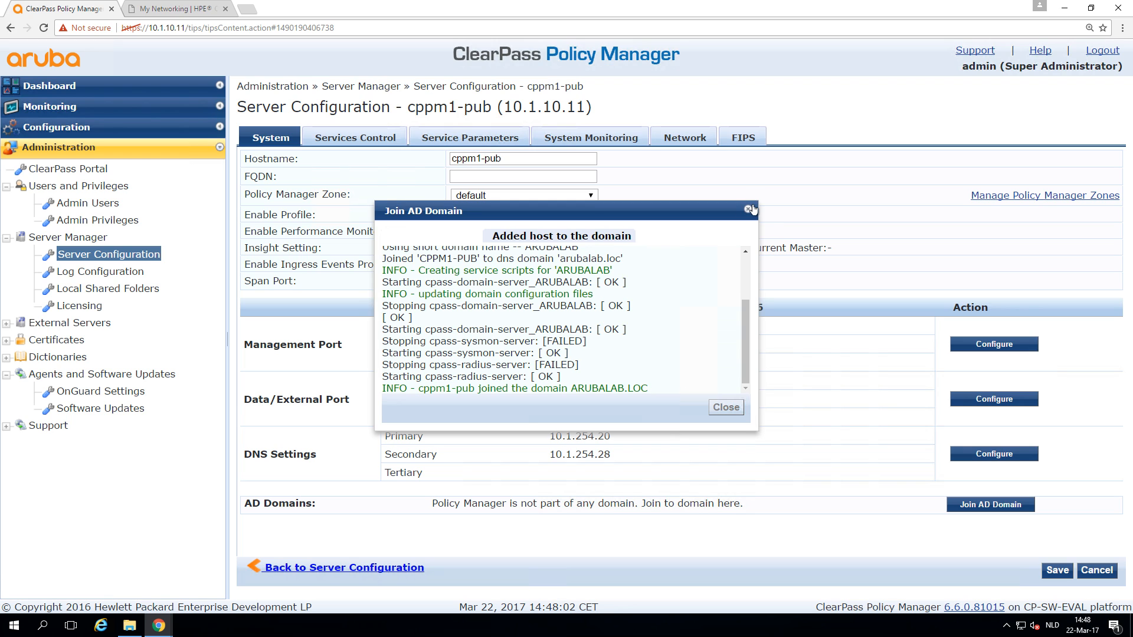
- Close the domain join log once cppm1-pub is added to ARUBALAB.LOC
left_click(355, 138)
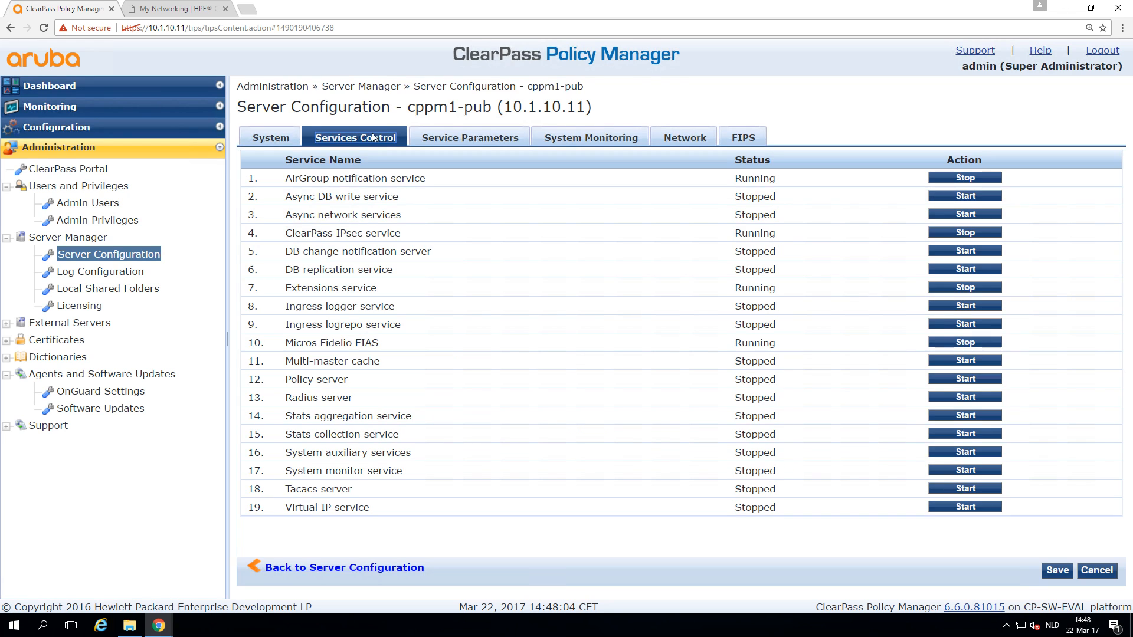
- Set Radius server's Log Accounting Interim-Update Packets to TRUE, save, and return to System settings
left_click(470, 138)
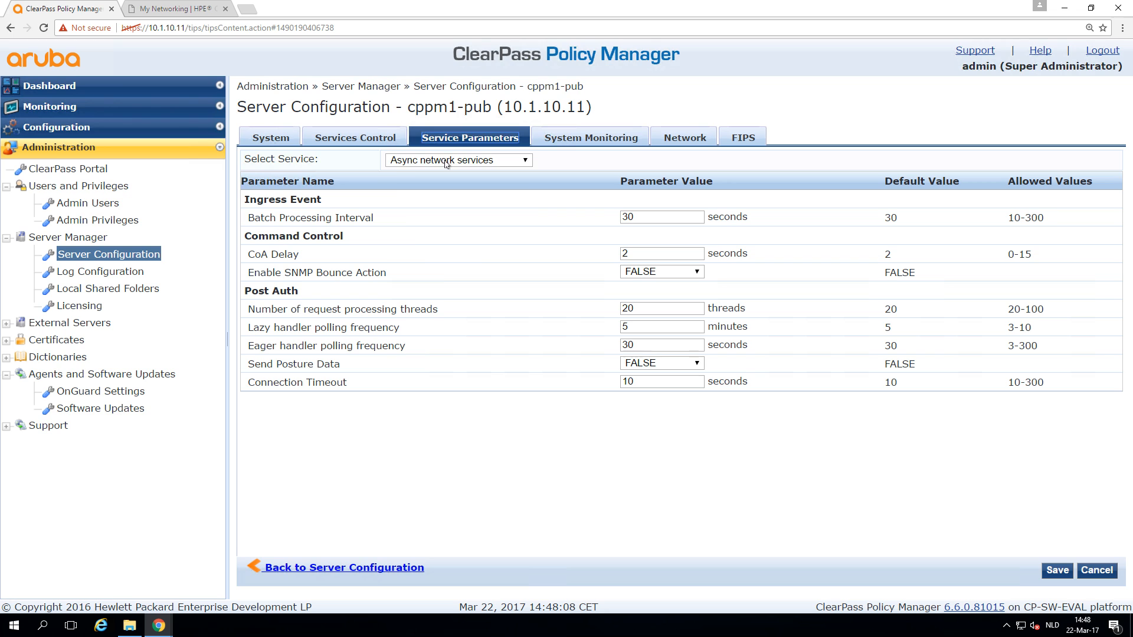
left_click(457, 160)
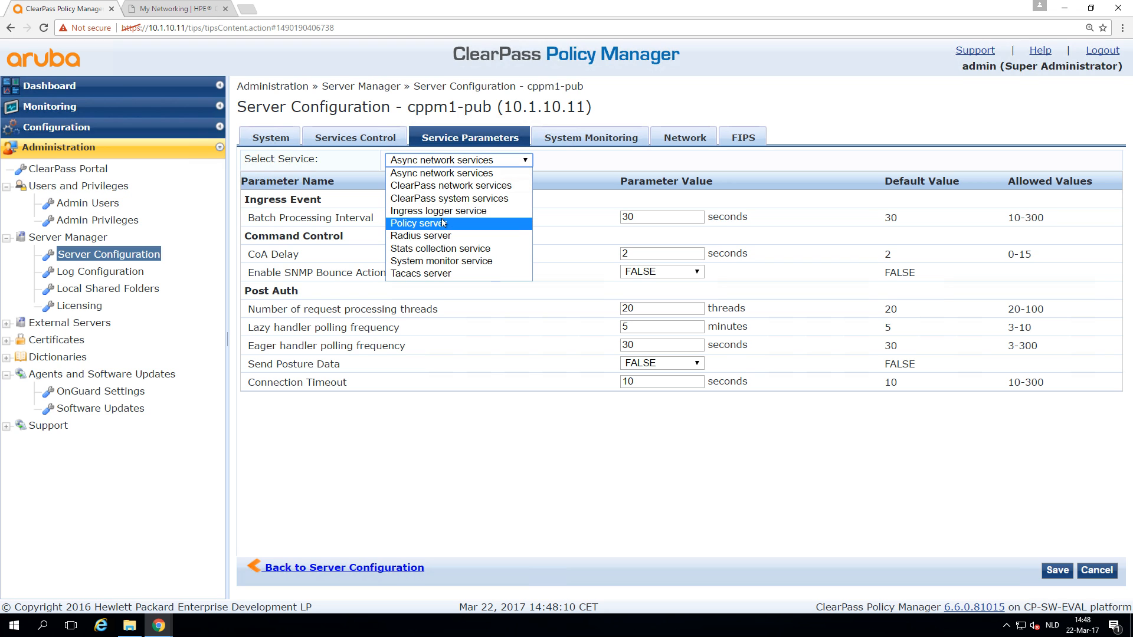
mouse_move(421, 236)
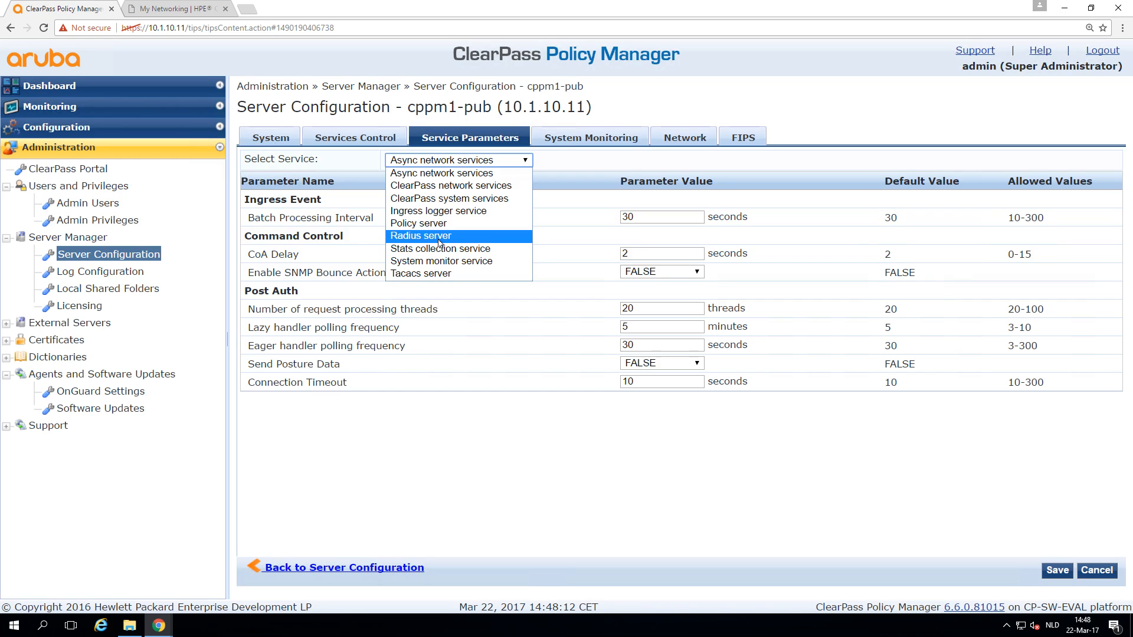
left_click(421, 236)
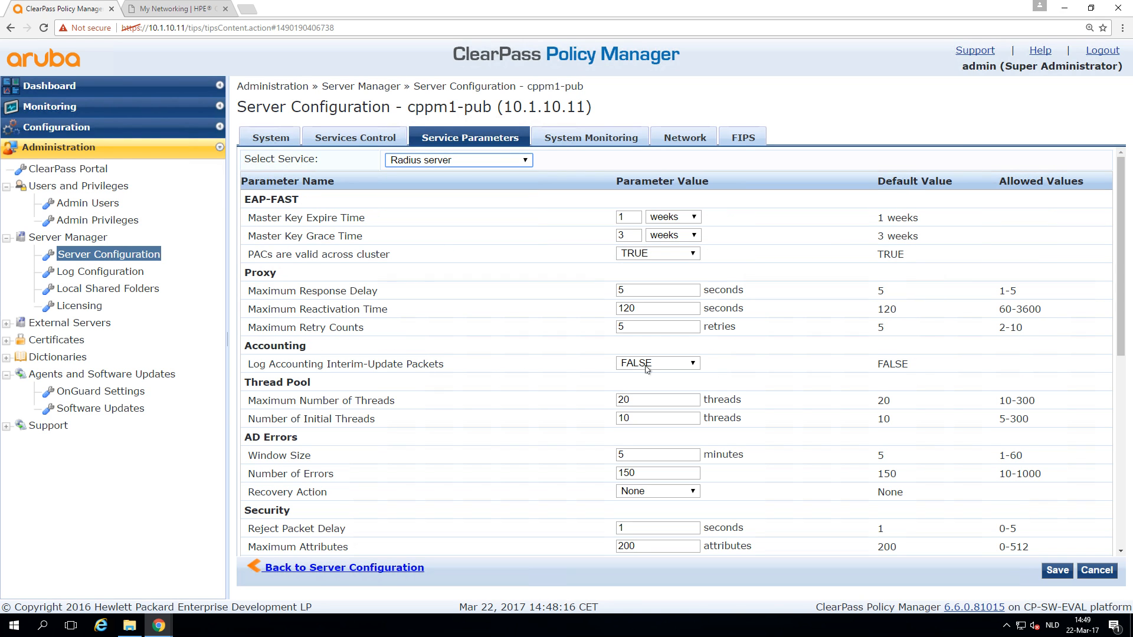
left_click(656, 363)
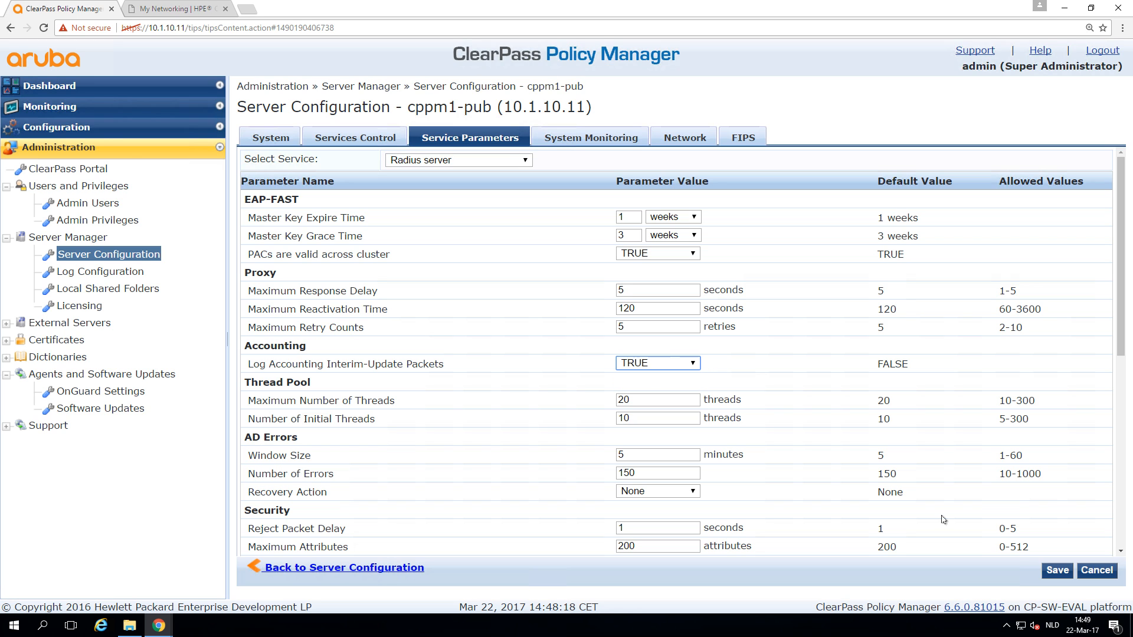
left_click(1056, 570)
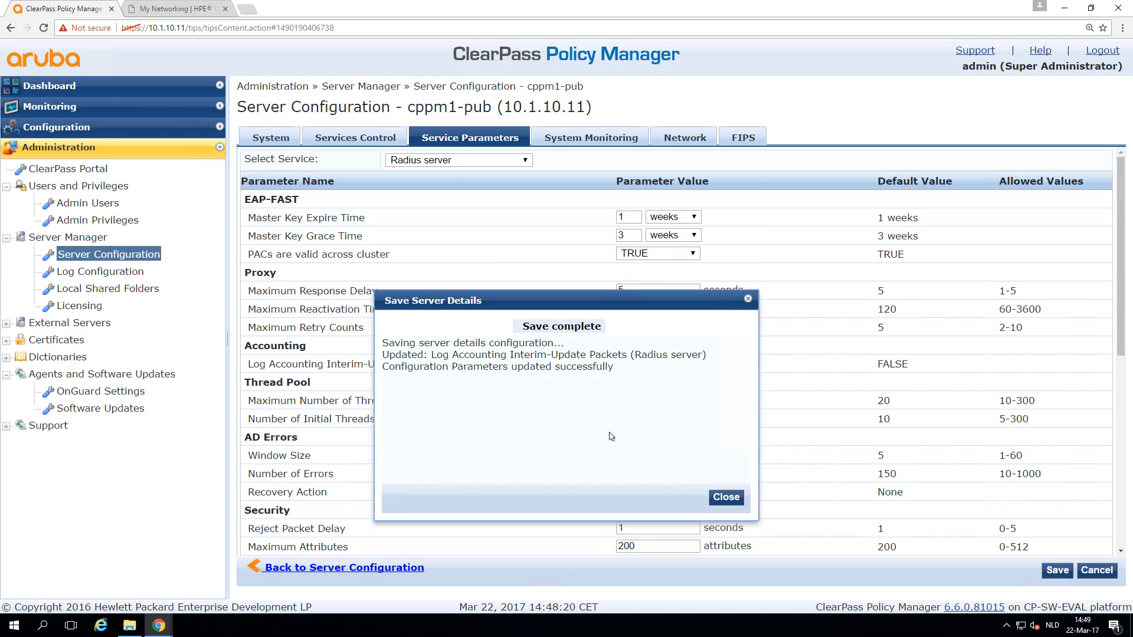
left_click(726, 497)
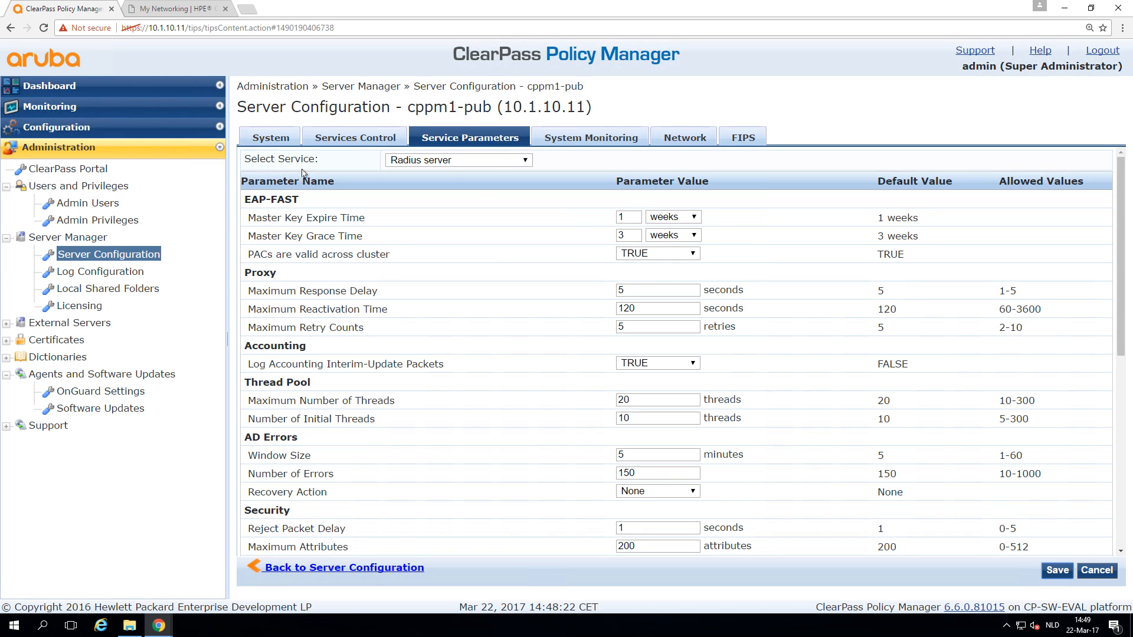
left_click(270, 138)
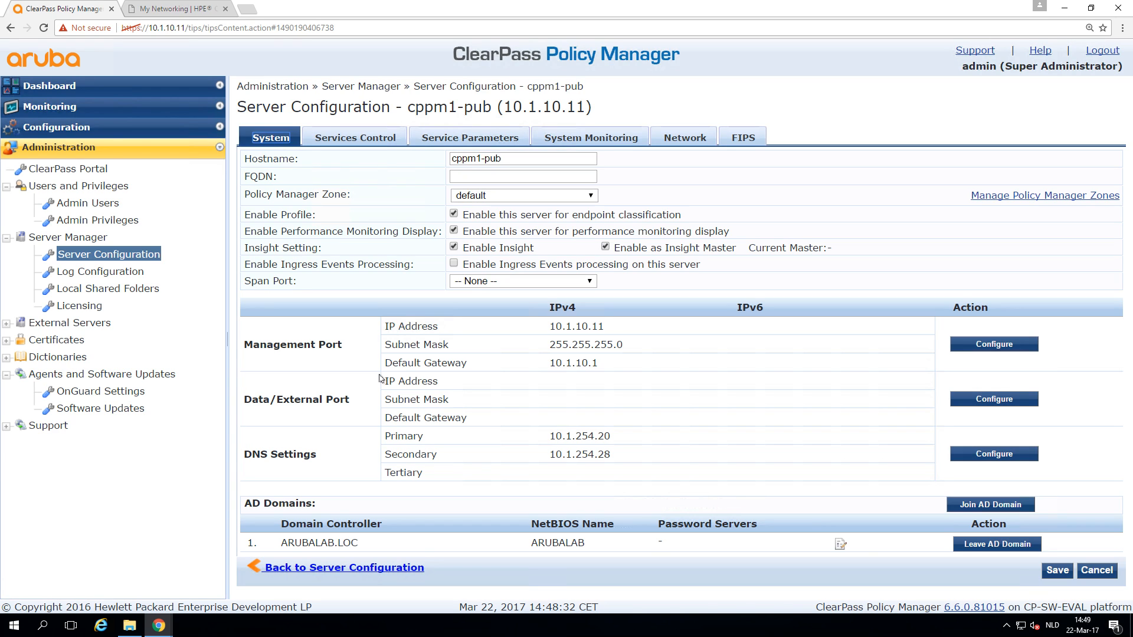
left_click(521, 176)
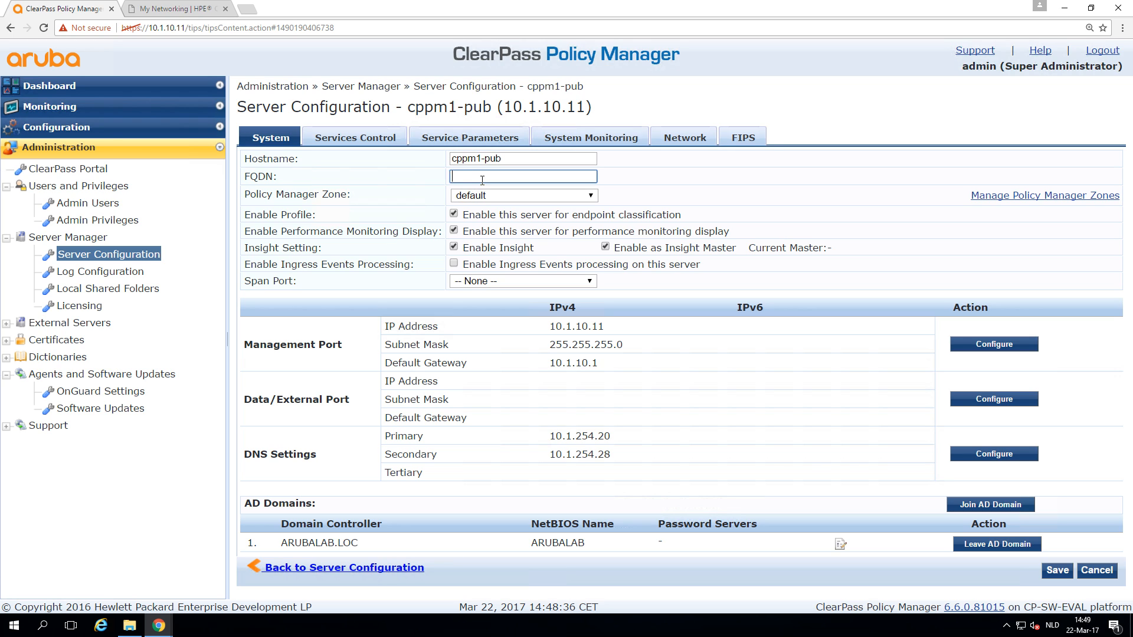
- Enter cppm1.arubalab.com as cppm1-pub's FQDN, save, and dismiss the success confirmation
type("cppm1")
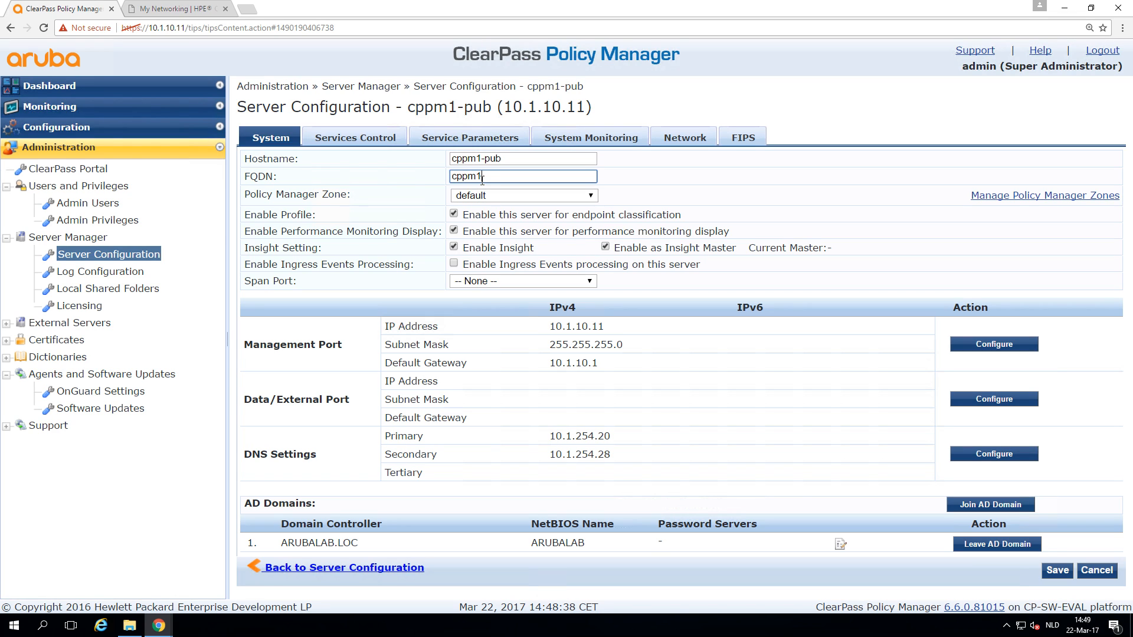
type(".arubalab.com")
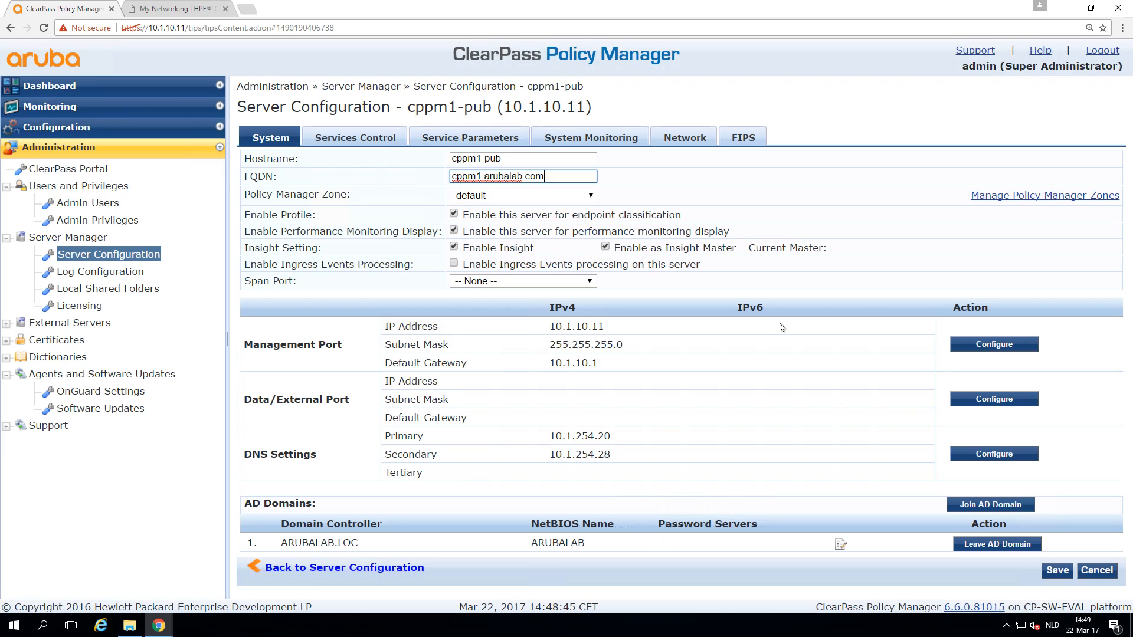
mouse_move(998, 544)
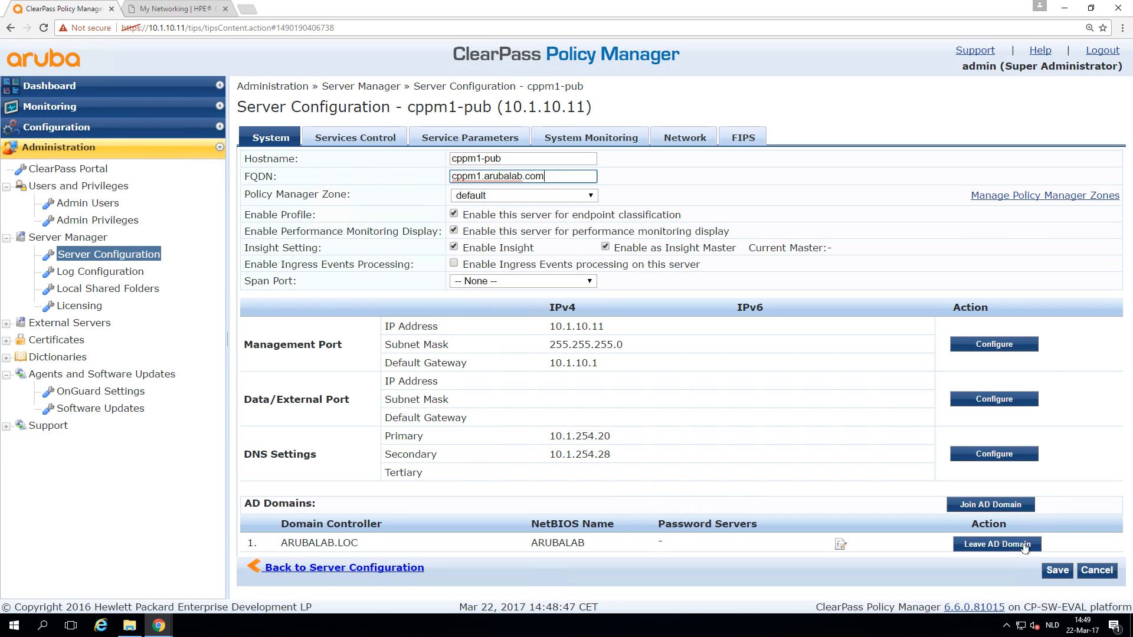
left_click(1056, 570)
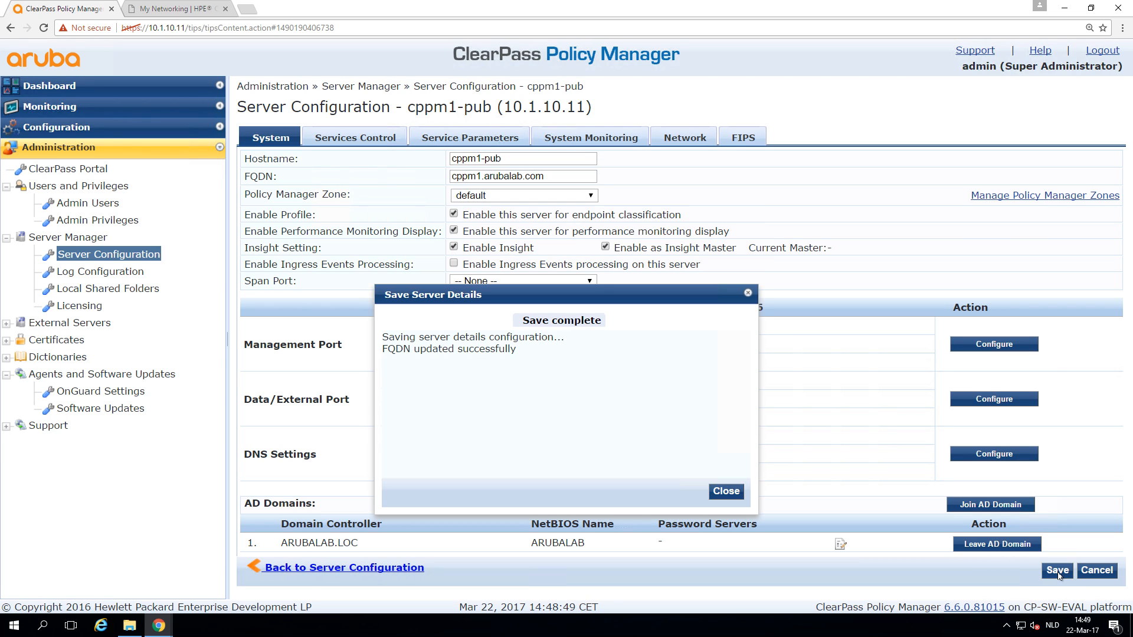
left_click(725, 492)
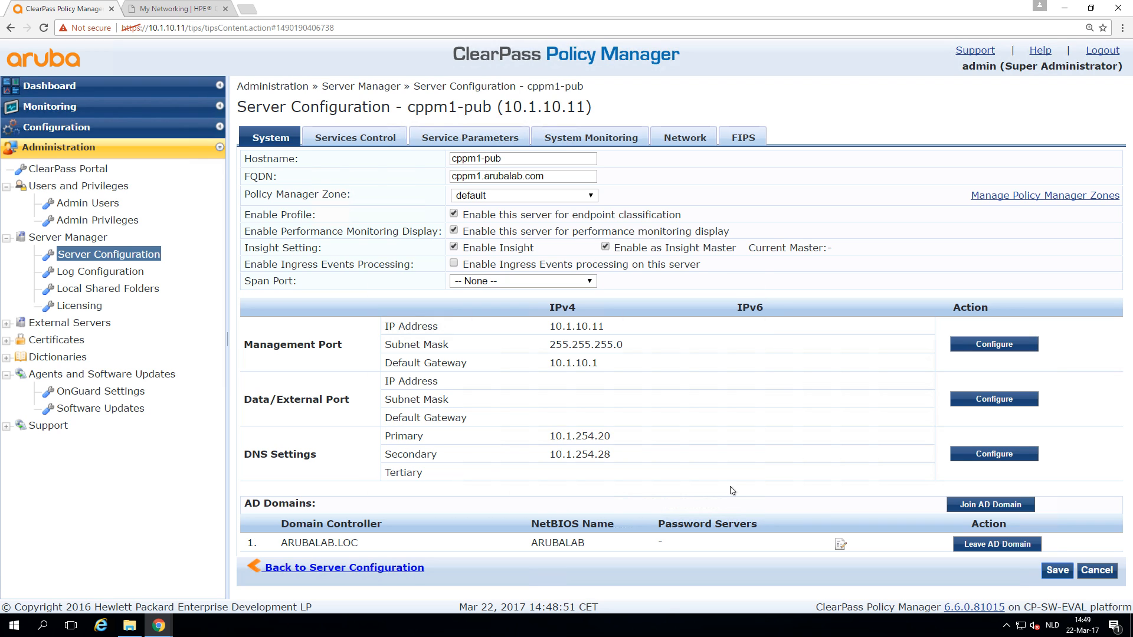